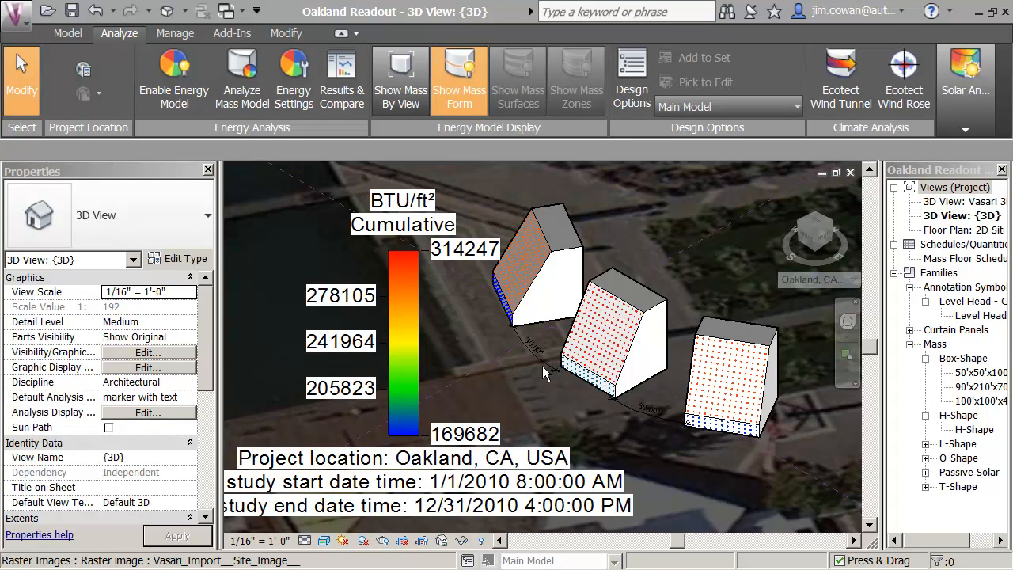
{"action": "mouse_move", "coordinate": [417, 325]}
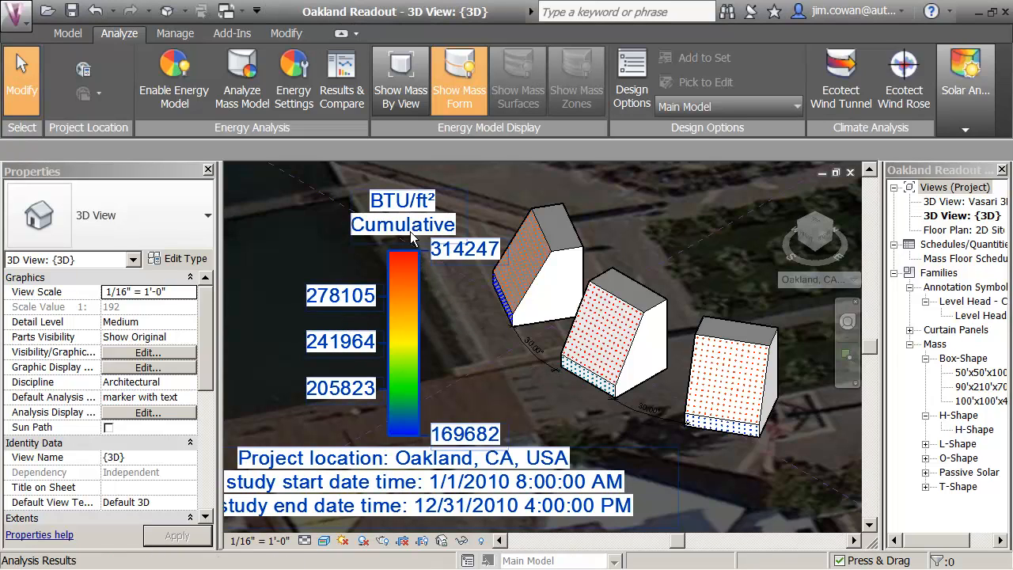
{"action": "mouse_move", "coordinate": [603, 306]}
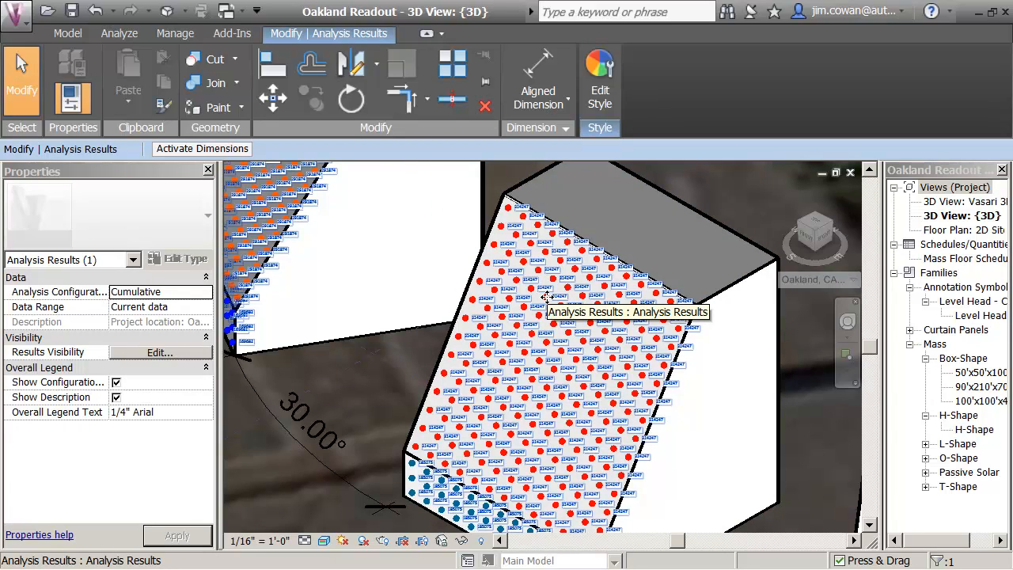
Delete the earlier cumulative solar radiation results and legend from the Oakland masses.
{"action": "left_click", "coordinate": [119, 33]}
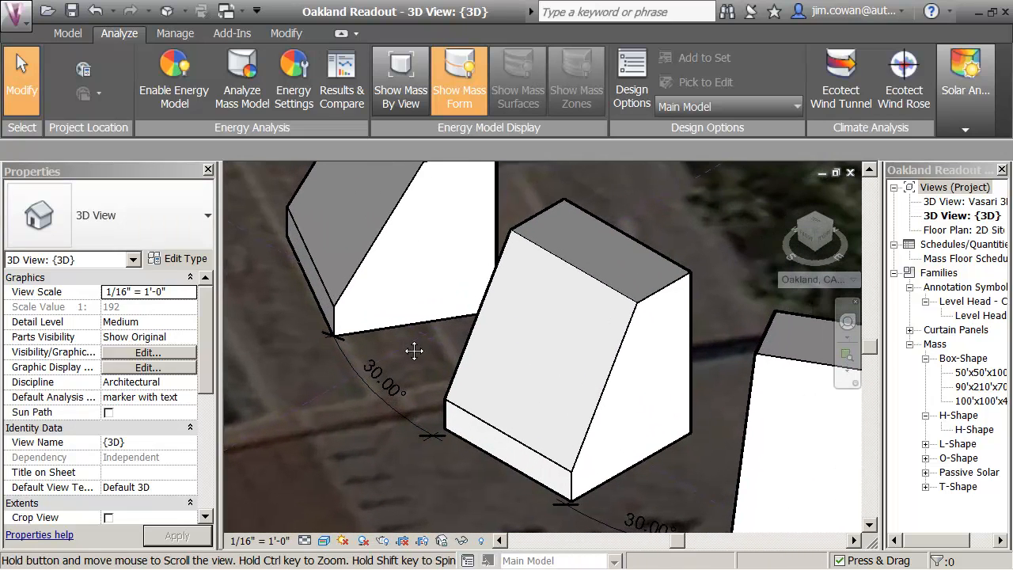
Run a one-year cumulative solar radiation analysis on the middle mass's front sloped face.
{"action": "left_click", "coordinate": [570, 332]}
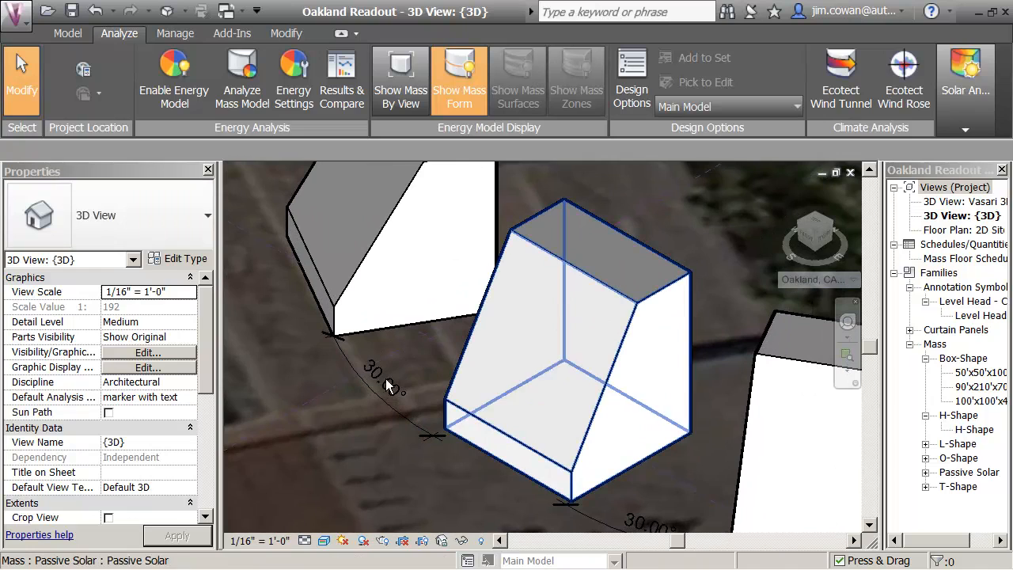
{"action": "left_click", "coordinate": [963, 79]}
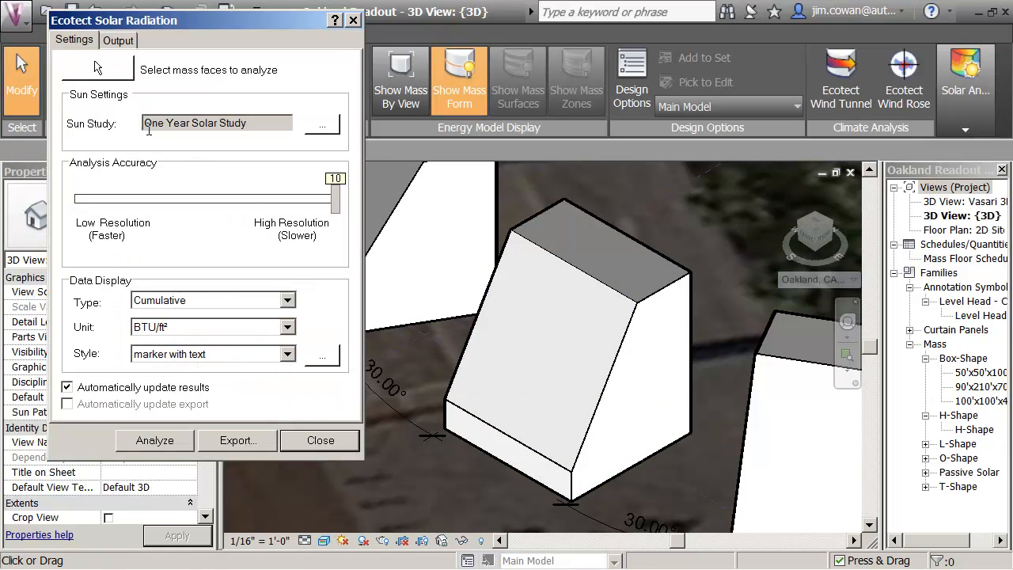
{"action": "left_click", "coordinate": [570, 340]}
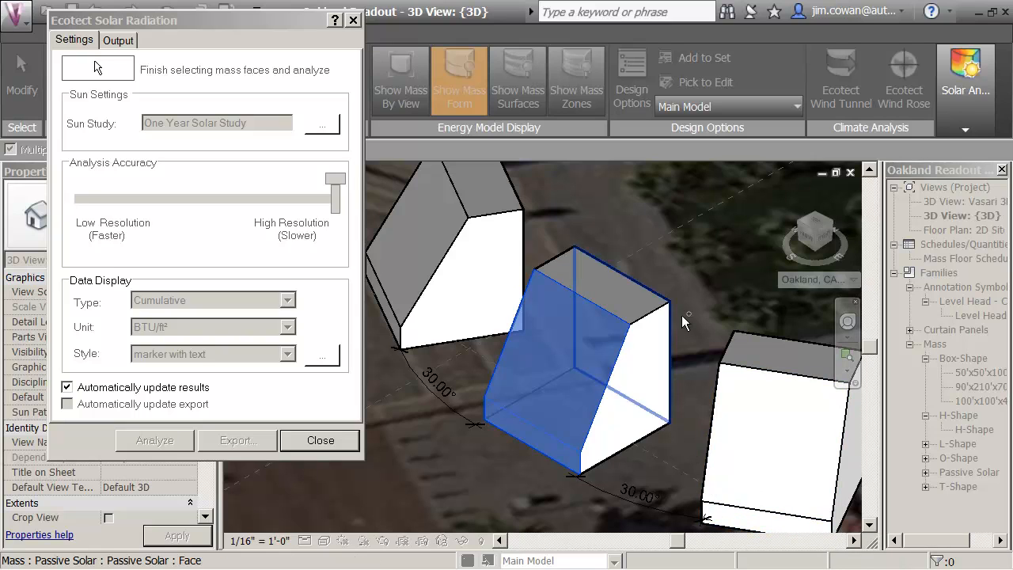
{"action": "left_click", "coordinate": [155, 440]}
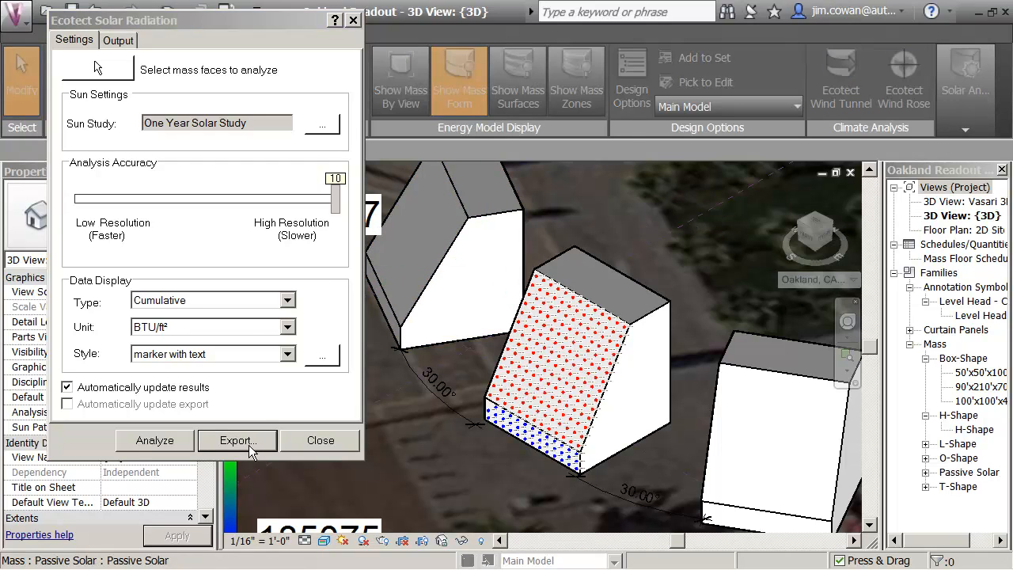
Export the results as due_south in Class Content > Authoring files - CEM > Class, then close the dialog.
{"action": "left_click", "coordinate": [236, 440]}
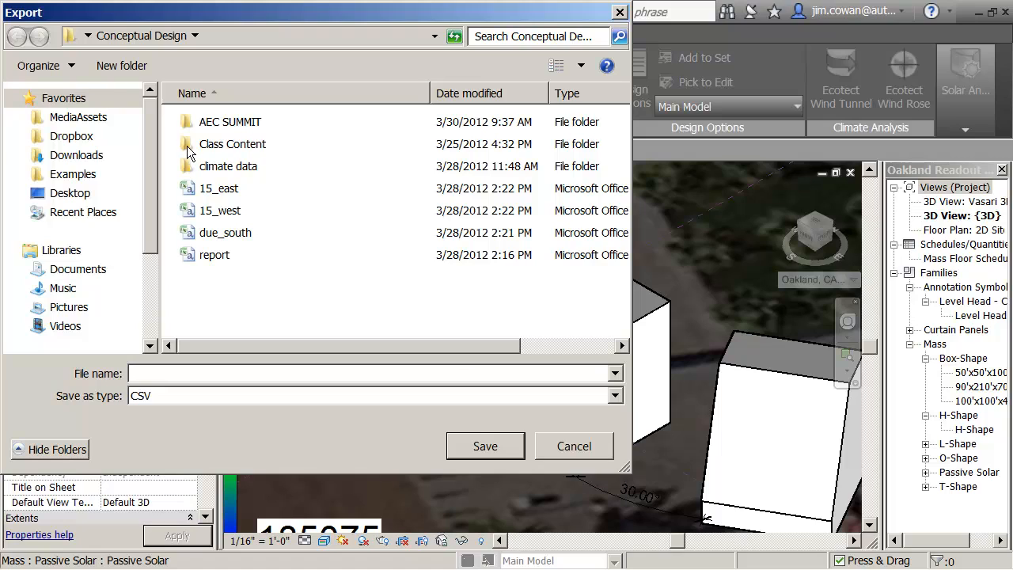
{"action": "double_click", "coordinate": [232, 143]}
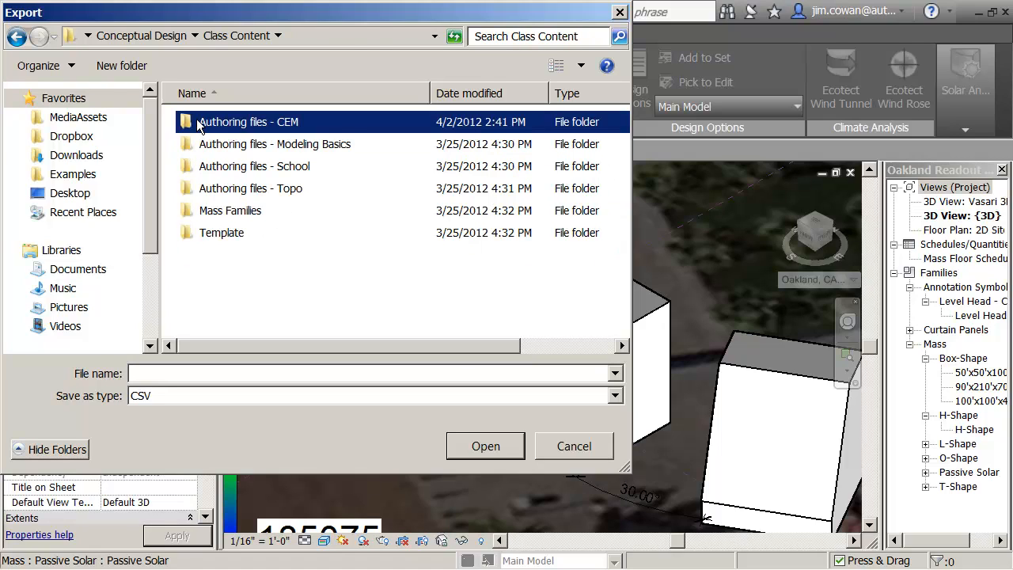
{"action": "double_click", "coordinate": [248, 121]}
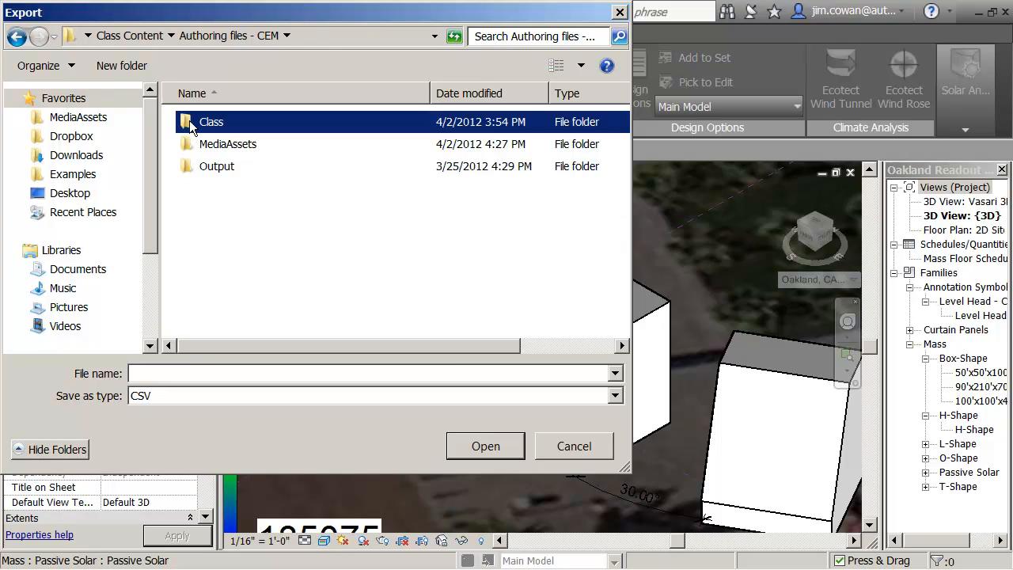
{"action": "double_click", "coordinate": [212, 121]}
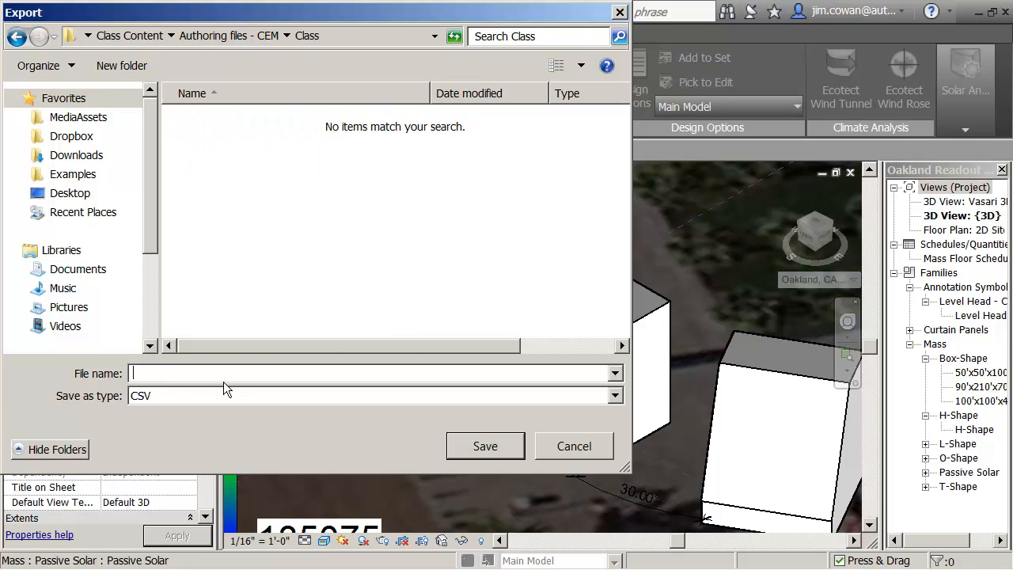
{"action": "type", "text": "due"}
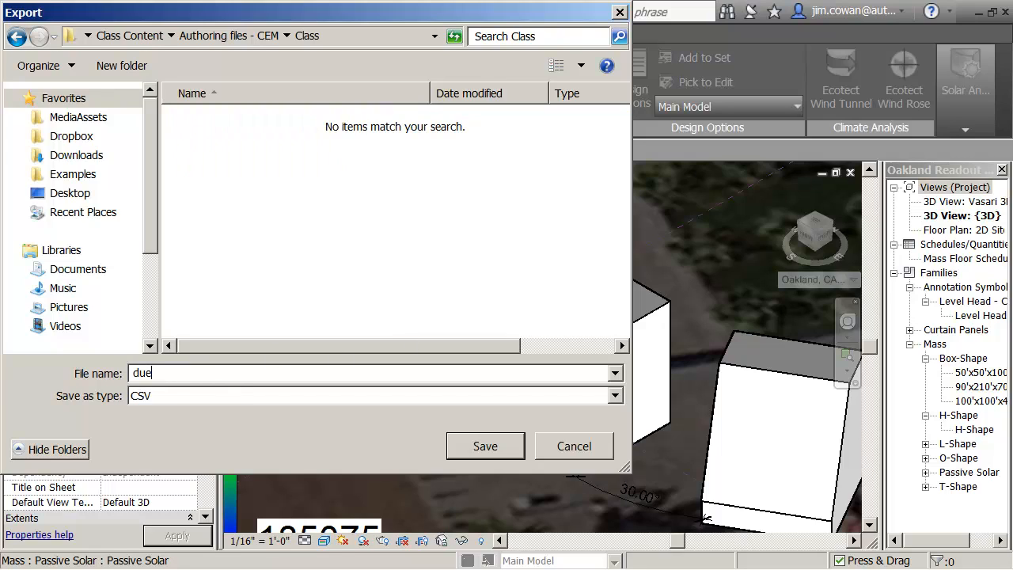
{"action": "type", "text": "_south"}
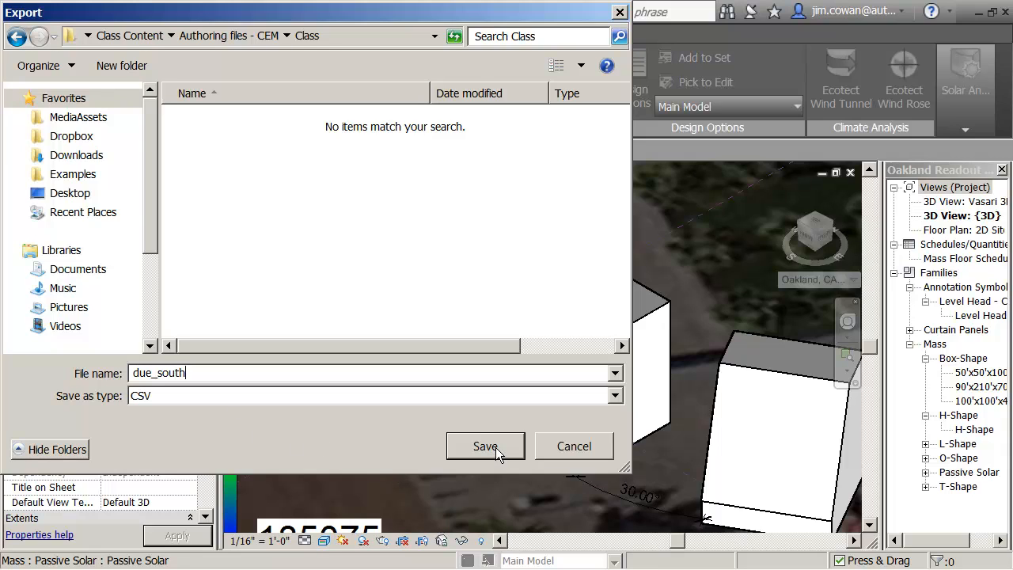
{"action": "left_click", "coordinate": [485, 446]}
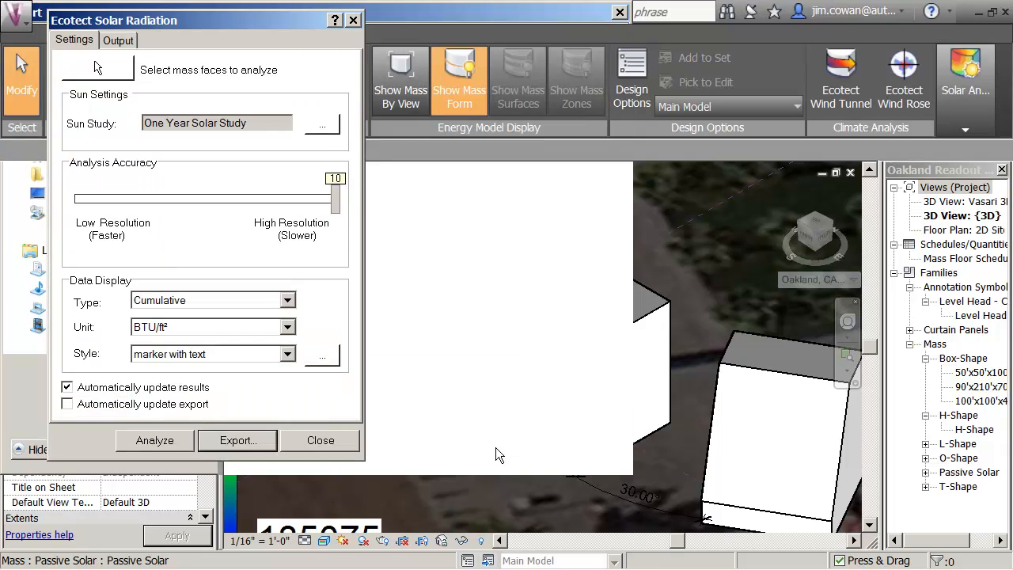
{"action": "left_click", "coordinate": [155, 440]}
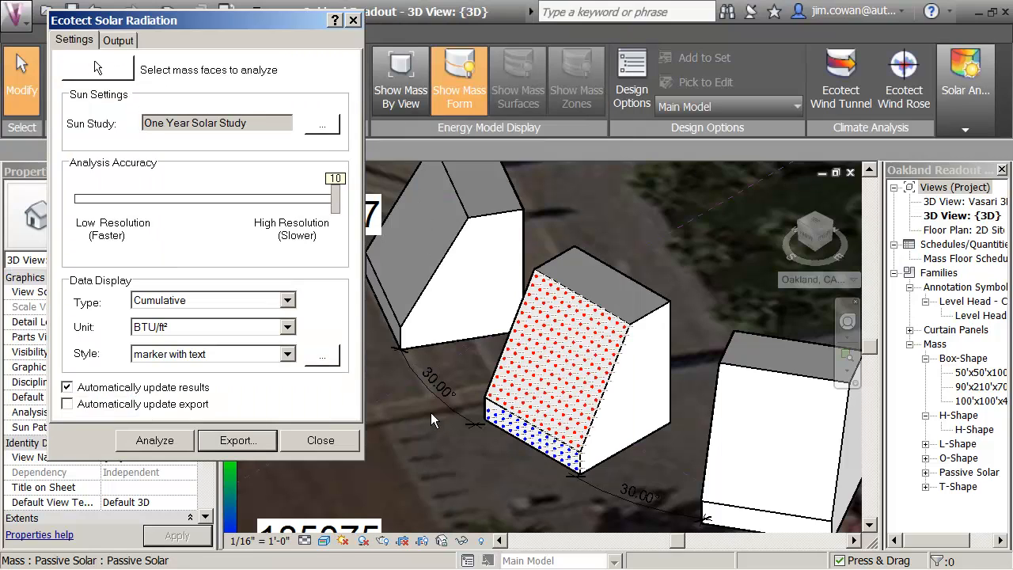
{"action": "left_click", "coordinate": [319, 440]}
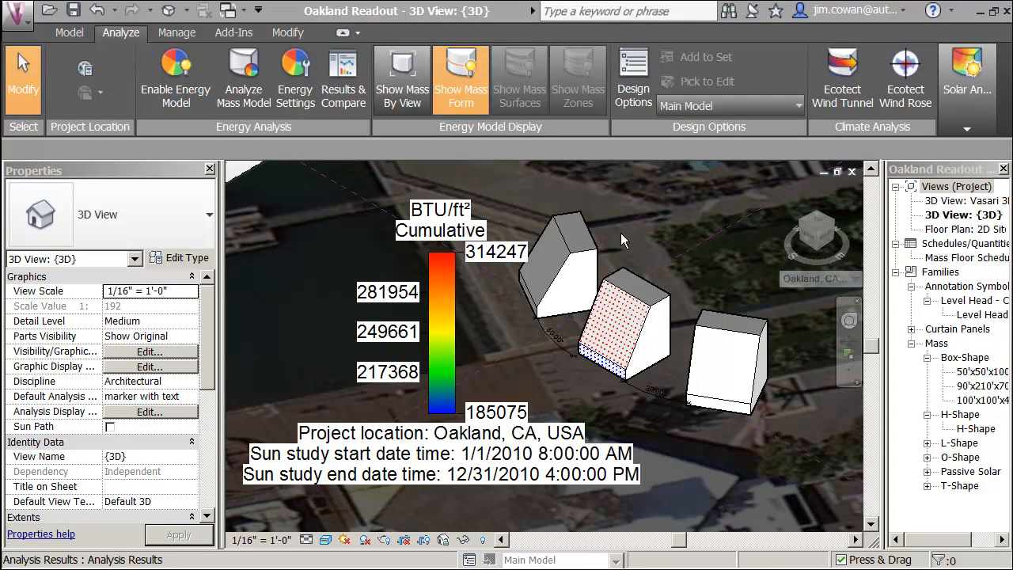
{"action": "mouse_move", "coordinate": [604, 329]}
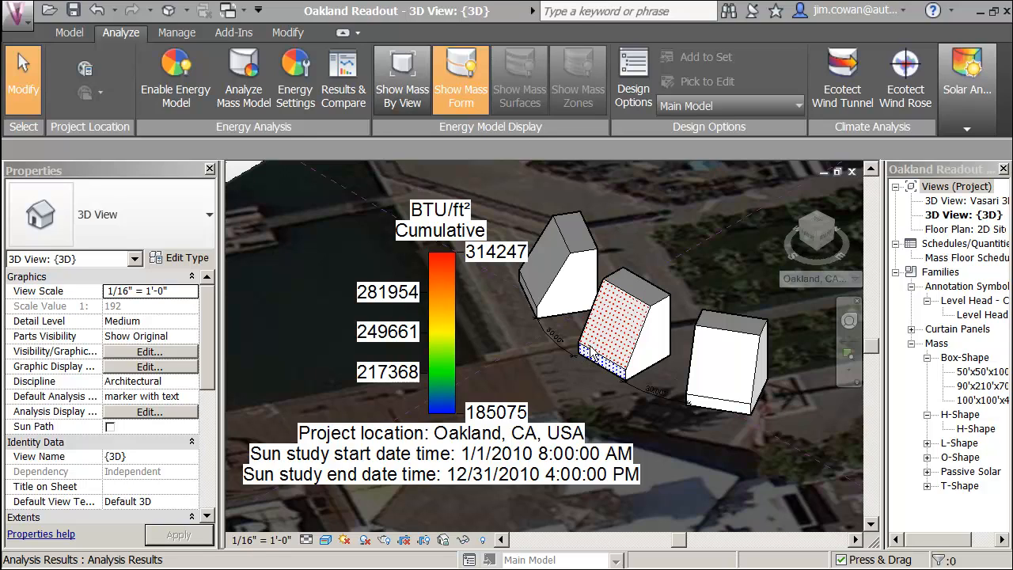
{"action": "mouse_move", "coordinate": [331, 489]}
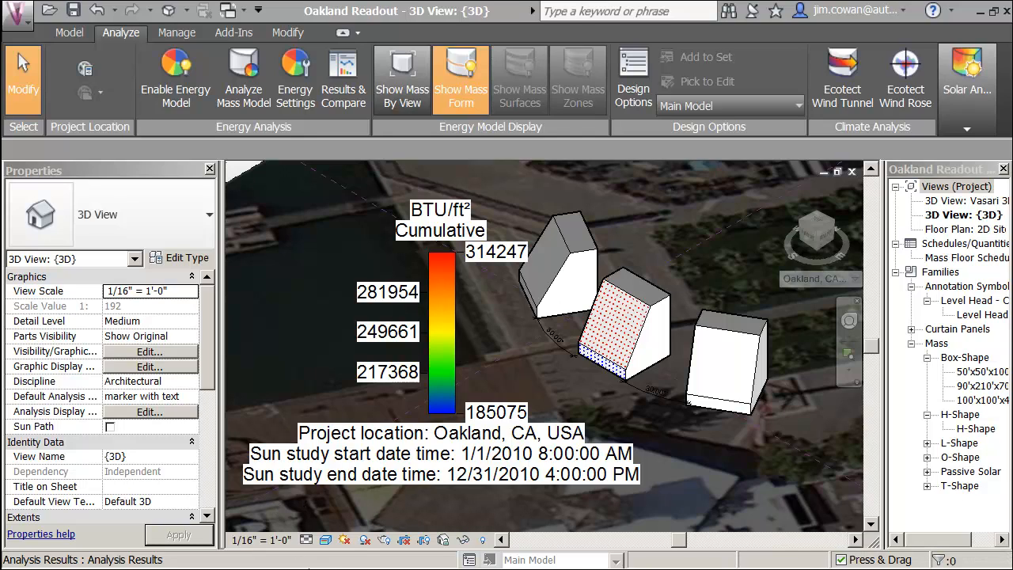
{"action": "mouse_move", "coordinate": [330, 519]}
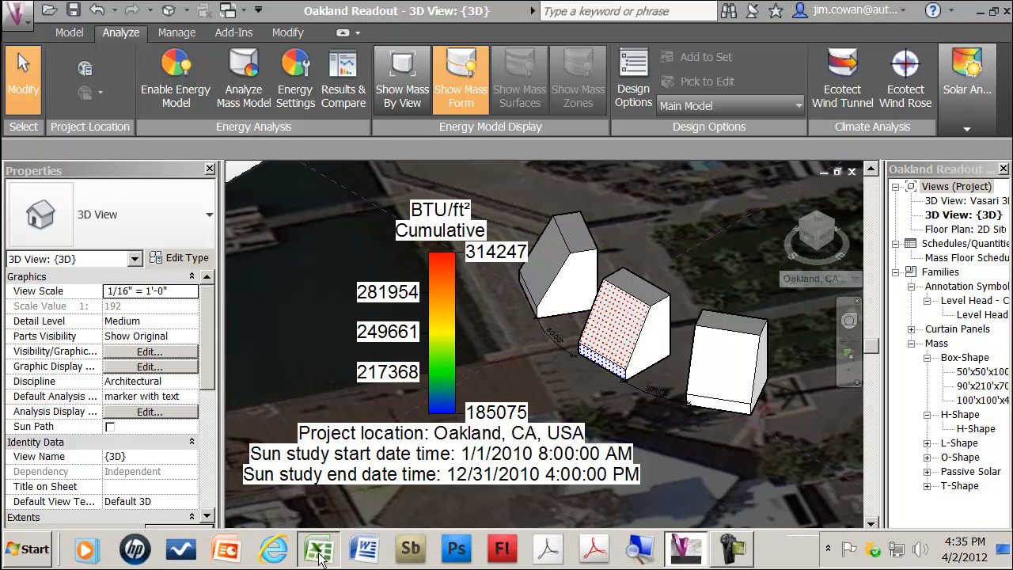
Switch to Excel and enter the heading 'Due South' in cell A1 of Sheet1.
{"action": "left_click", "coordinate": [318, 557]}
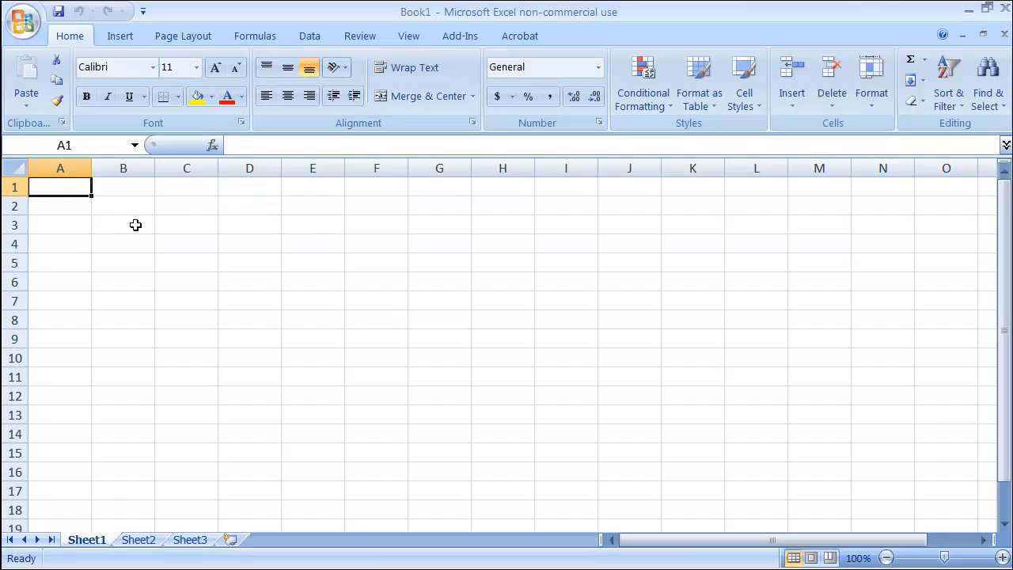
{"action": "double_click", "coordinate": [60, 187]}
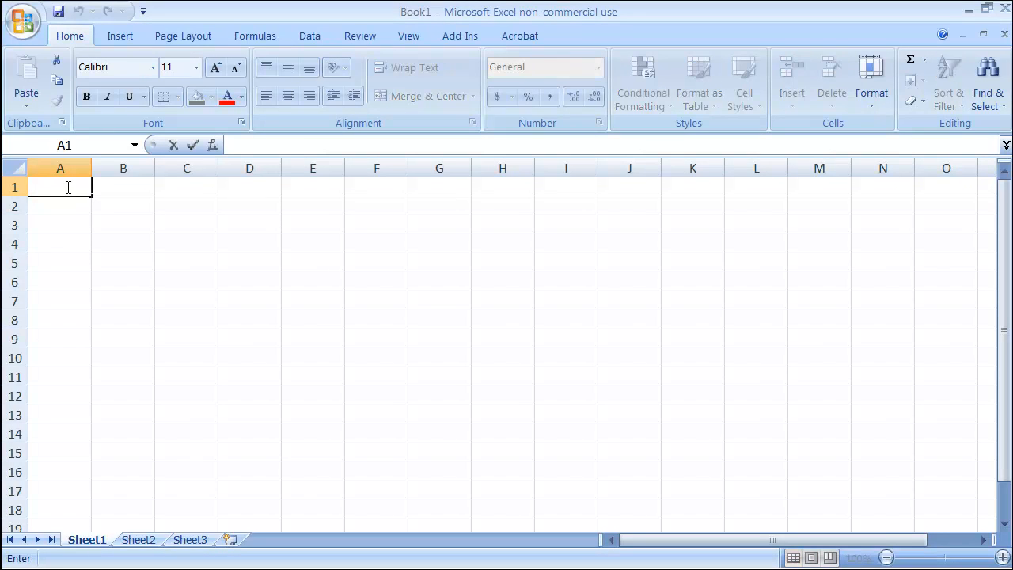
{"action": "type", "text": "Due"}
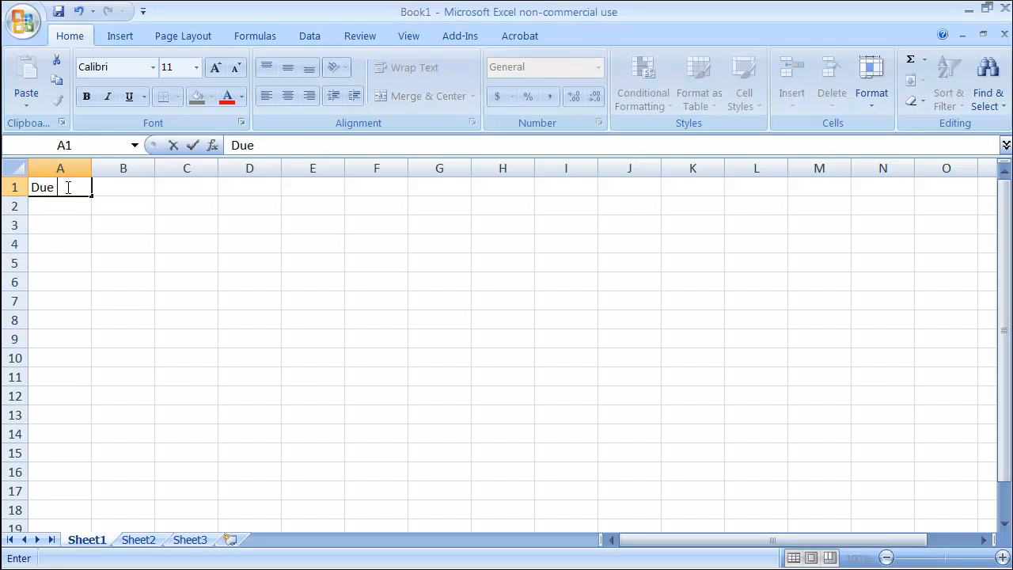
{"action": "type", "text": "South"}
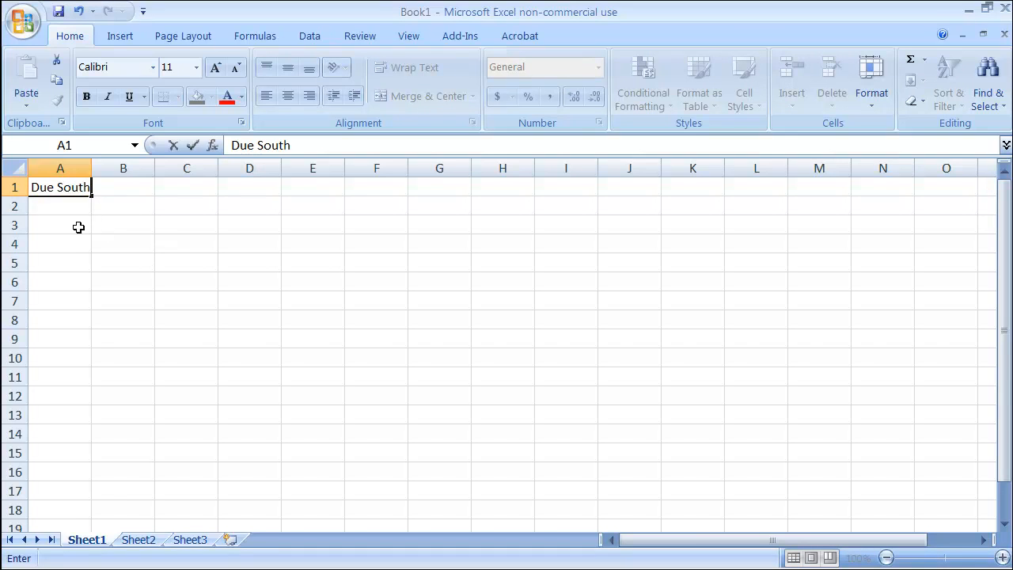
{"action": "left_click", "coordinate": [120, 36]}
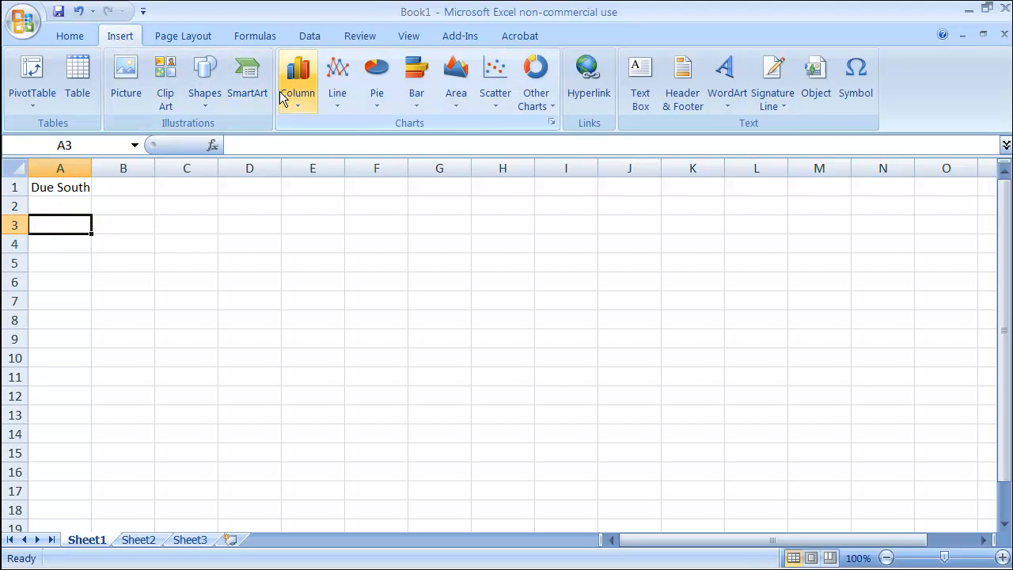
Pick due_south from Desktop > Class Content > Authoring files - CEM > Class for text import.
{"action": "left_click", "coordinate": [309, 36]}
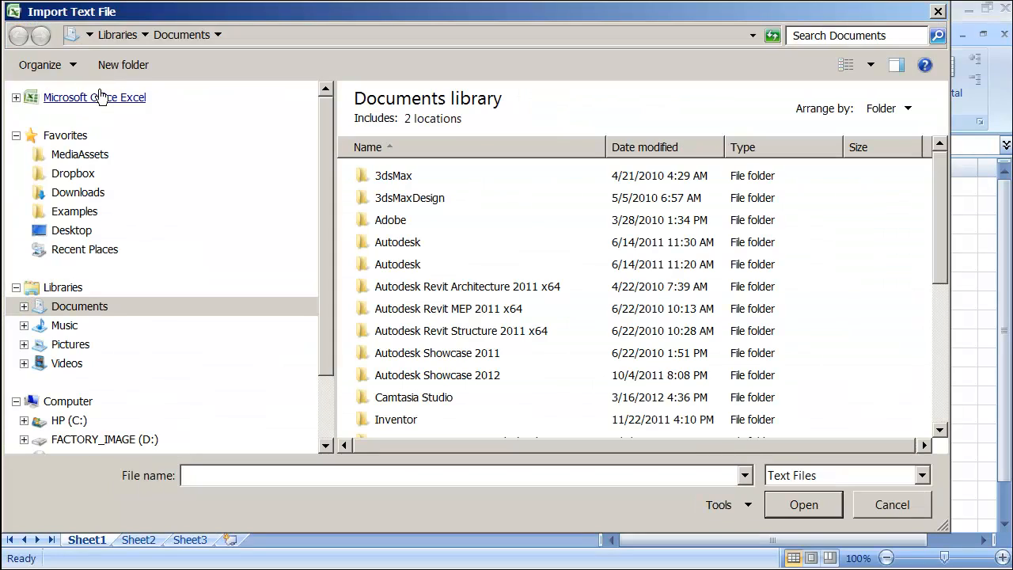
{"action": "left_click", "coordinate": [71, 229]}
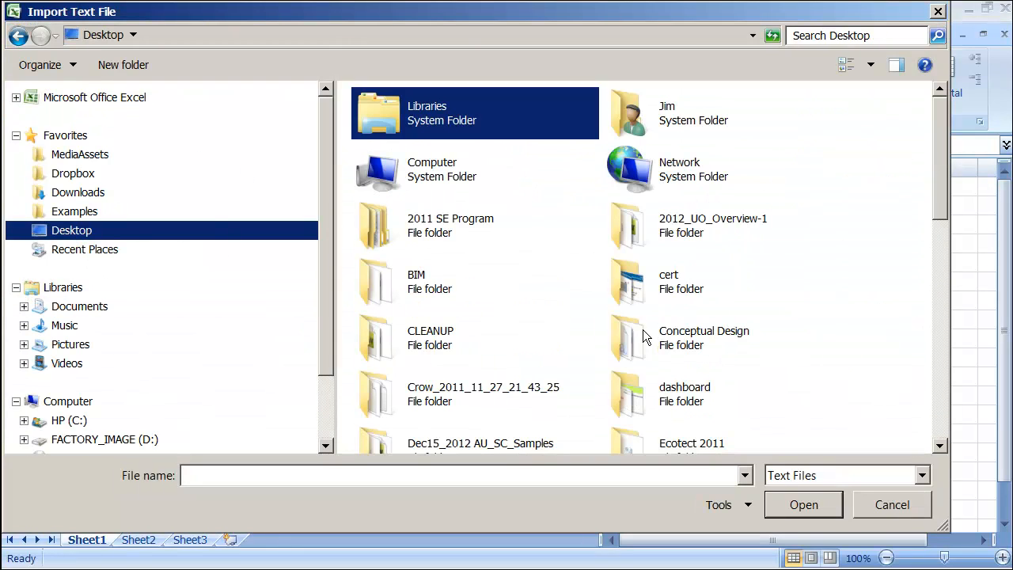
{"action": "double_click", "coordinate": [704, 338]}
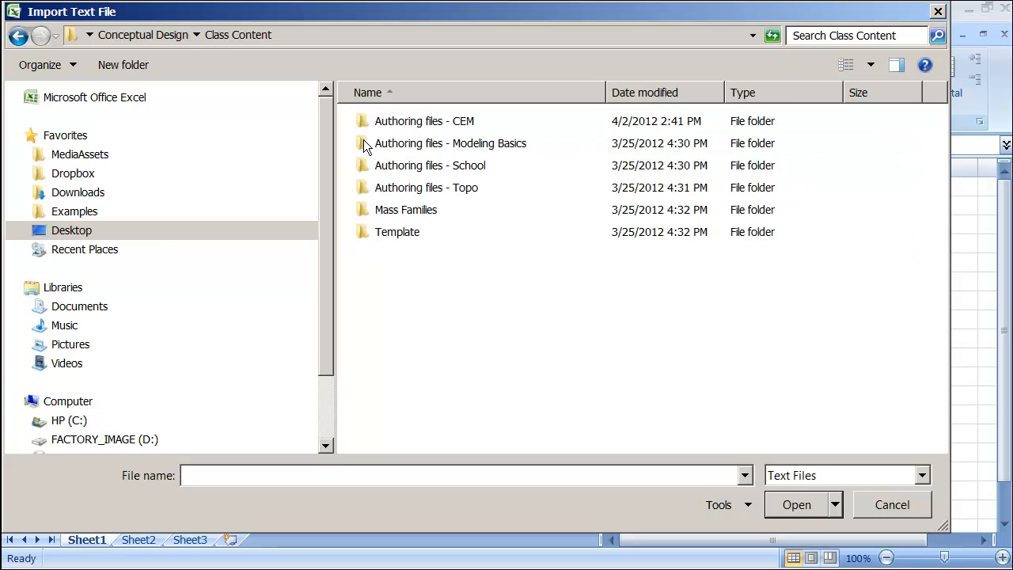
{"action": "double_click", "coordinate": [425, 120]}
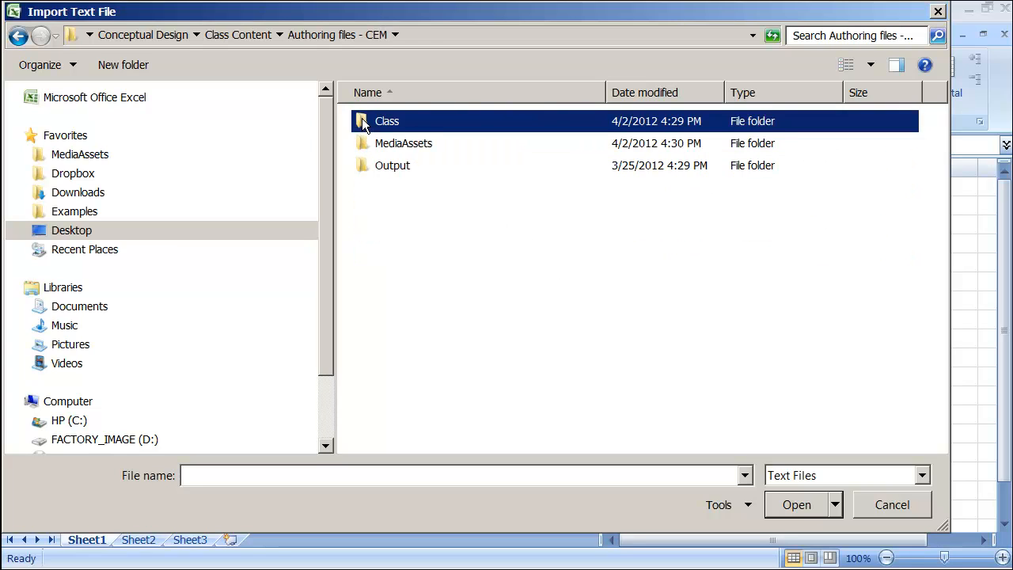
{"action": "double_click", "coordinate": [386, 120]}
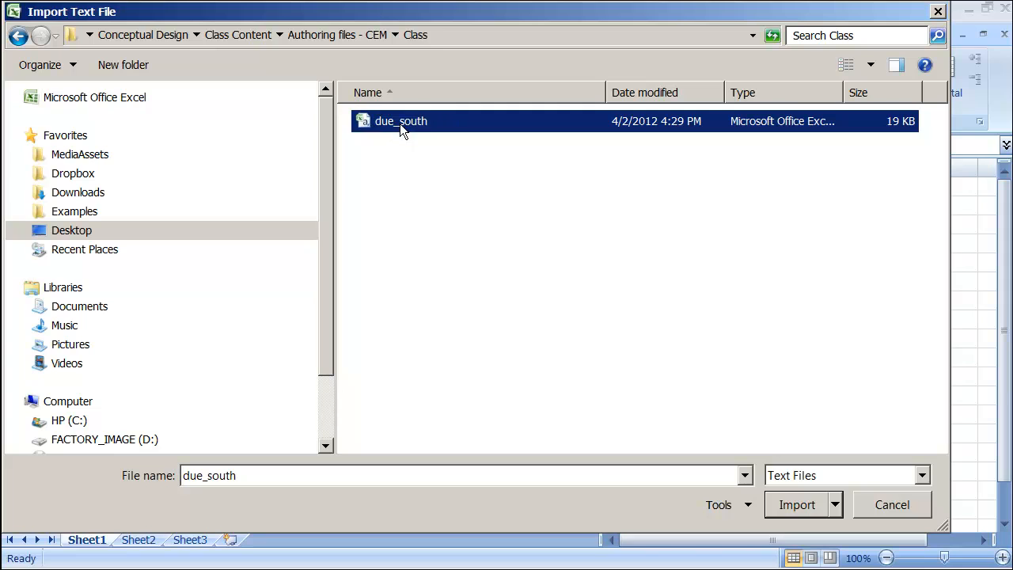
{"action": "mouse_move", "coordinate": [468, 136]}
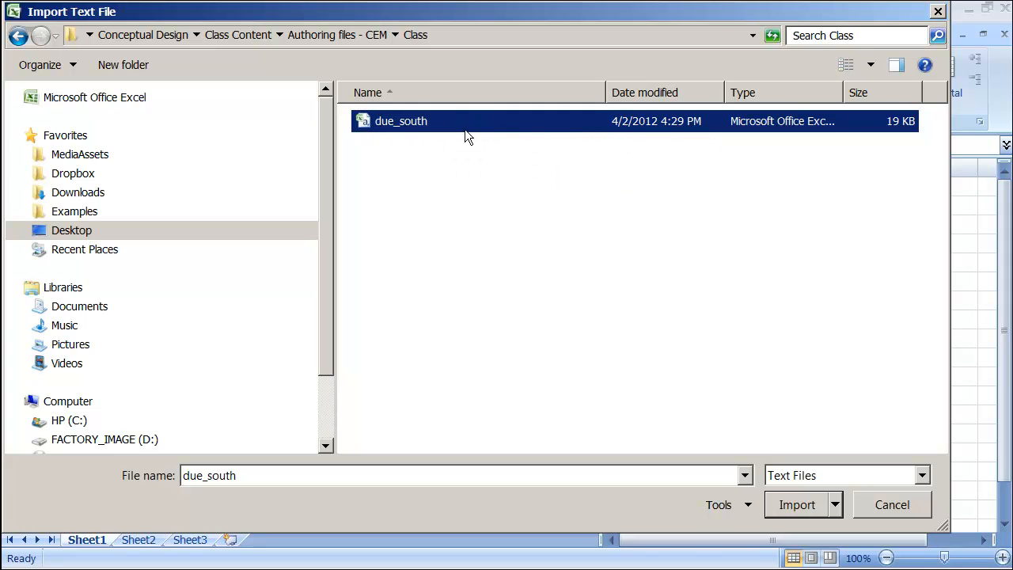
{"action": "left_click", "coordinate": [796, 504]}
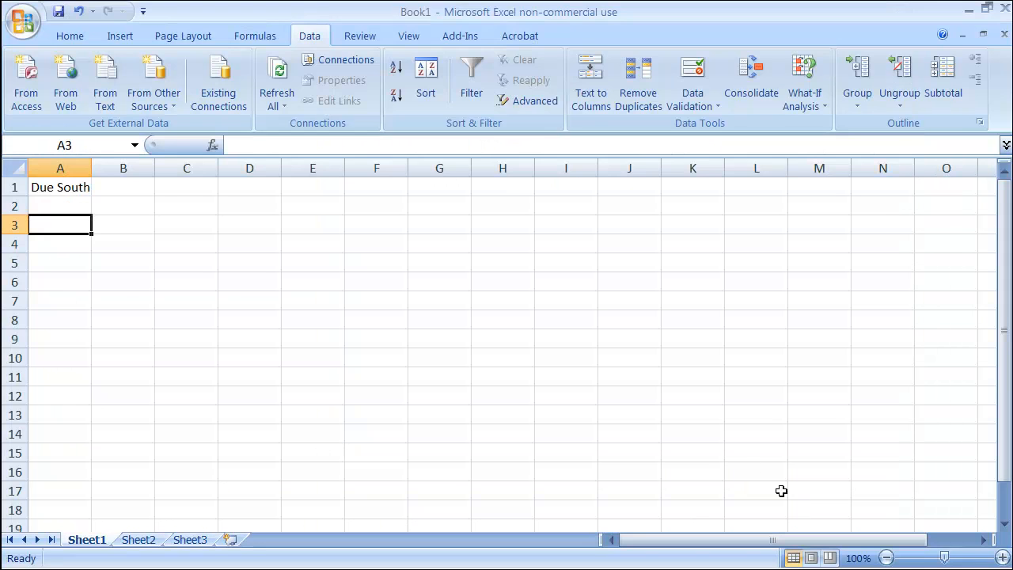
Import due_south as comma-delimited data, with tab unticked, placed at cell $A$3.
{"action": "left_click", "coordinate": [105, 79]}
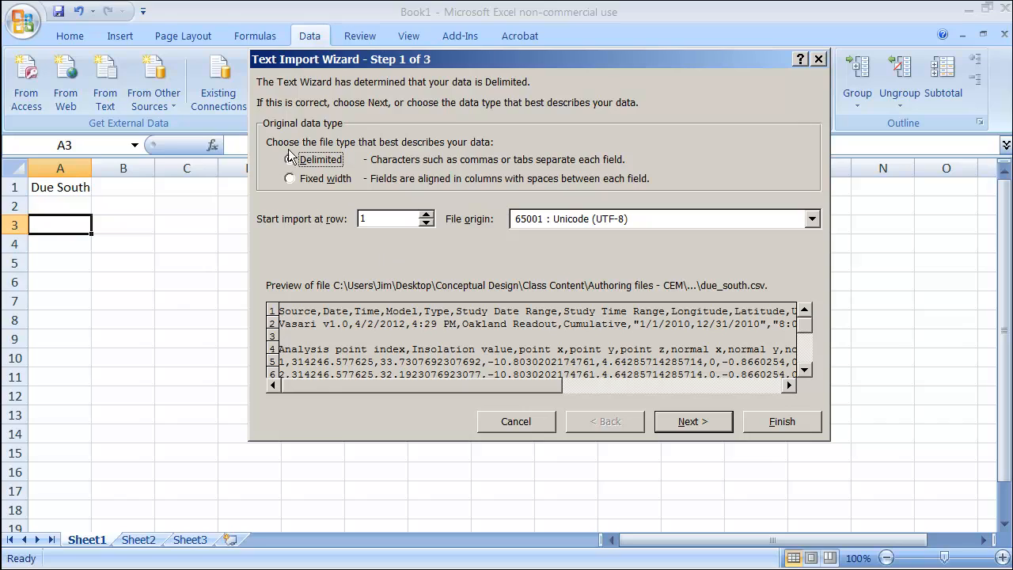
{"action": "left_click", "coordinate": [290, 159]}
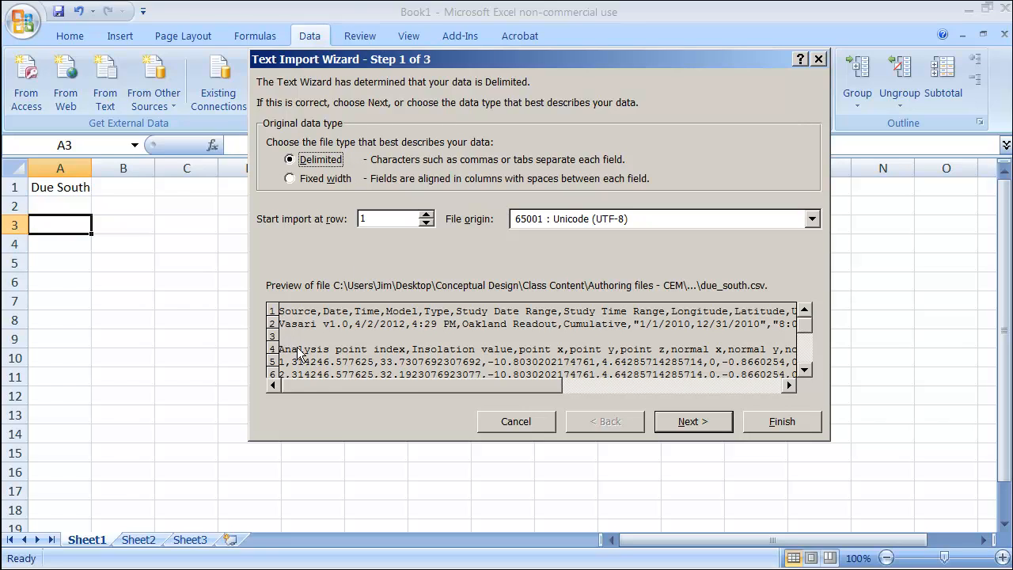
{"action": "mouse_move", "coordinate": [374, 365]}
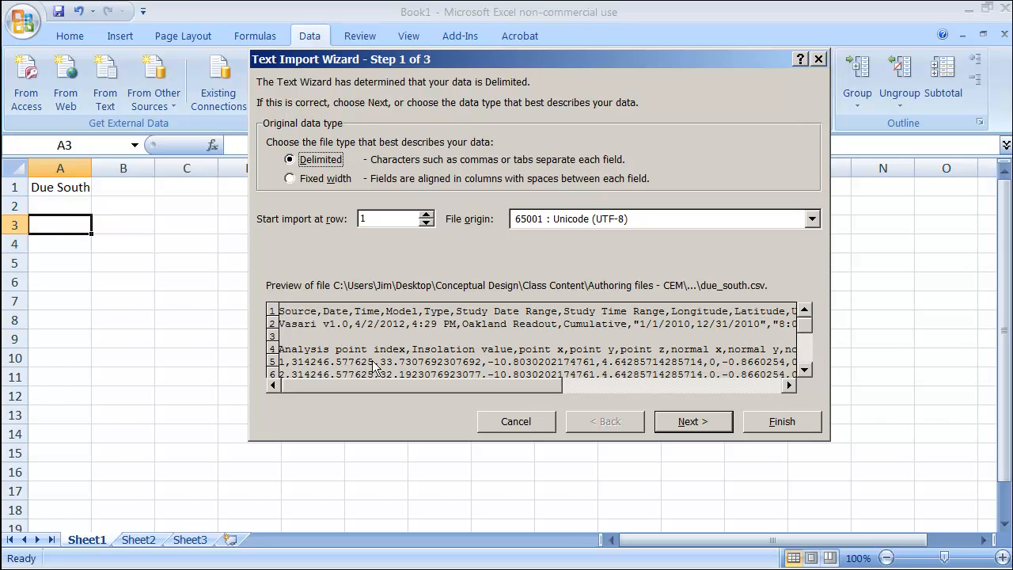
{"action": "mouse_move", "coordinate": [542, 313]}
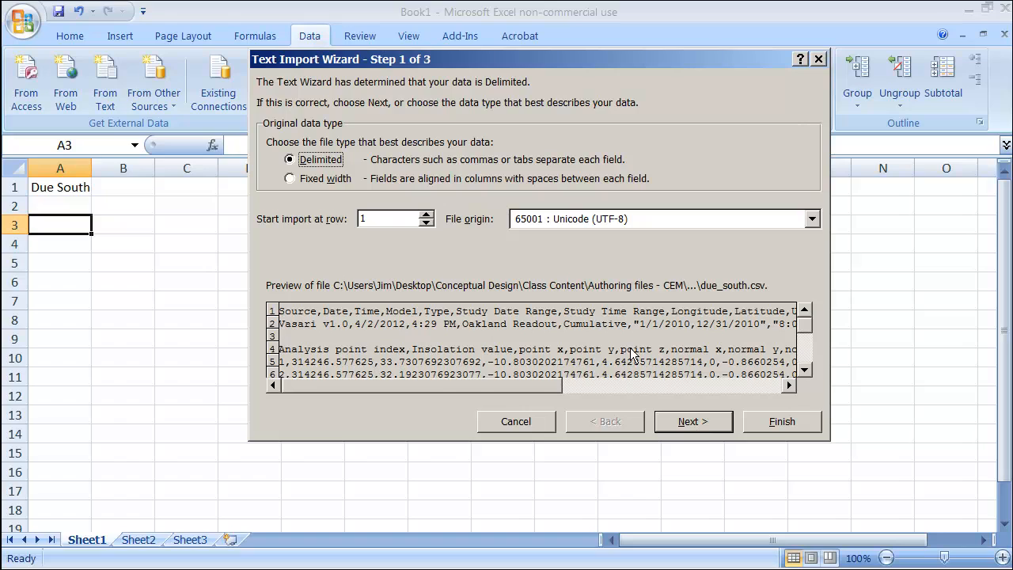
{"action": "left_click", "coordinate": [693, 421]}
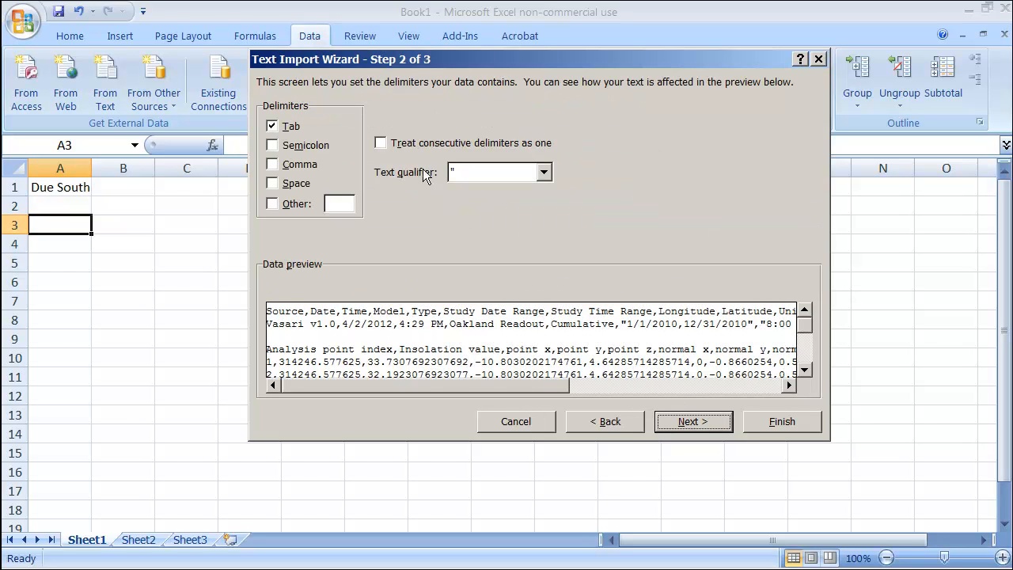
{"action": "left_click", "coordinate": [271, 164]}
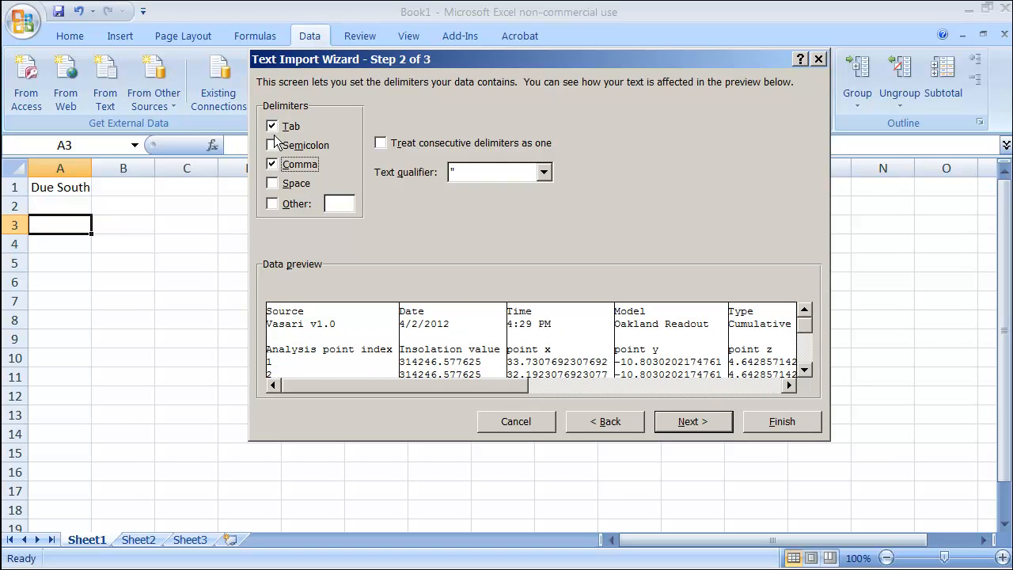
{"action": "left_click", "coordinate": [271, 126]}
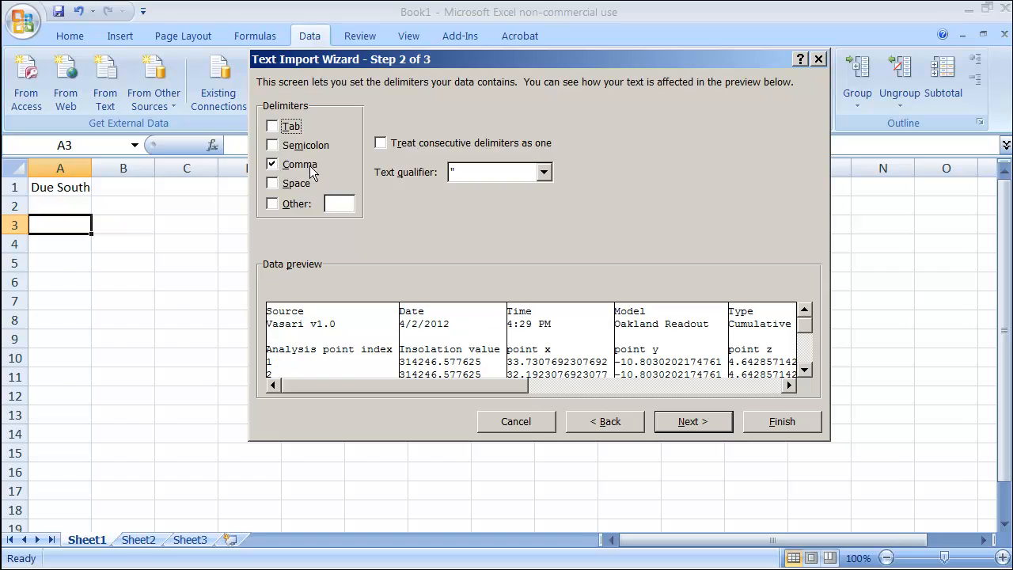
{"action": "mouse_move", "coordinate": [694, 422]}
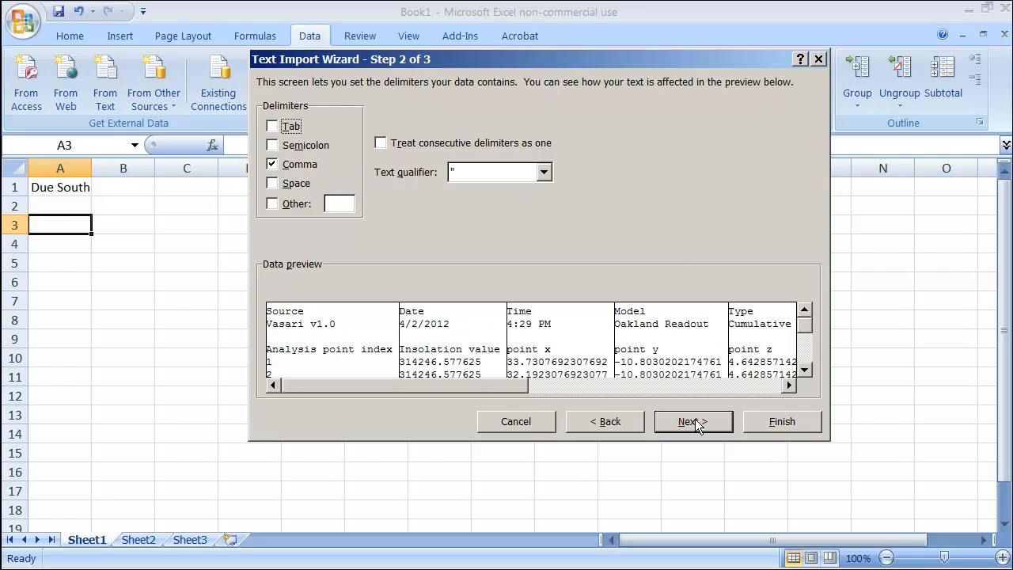
{"action": "left_click", "coordinate": [693, 421]}
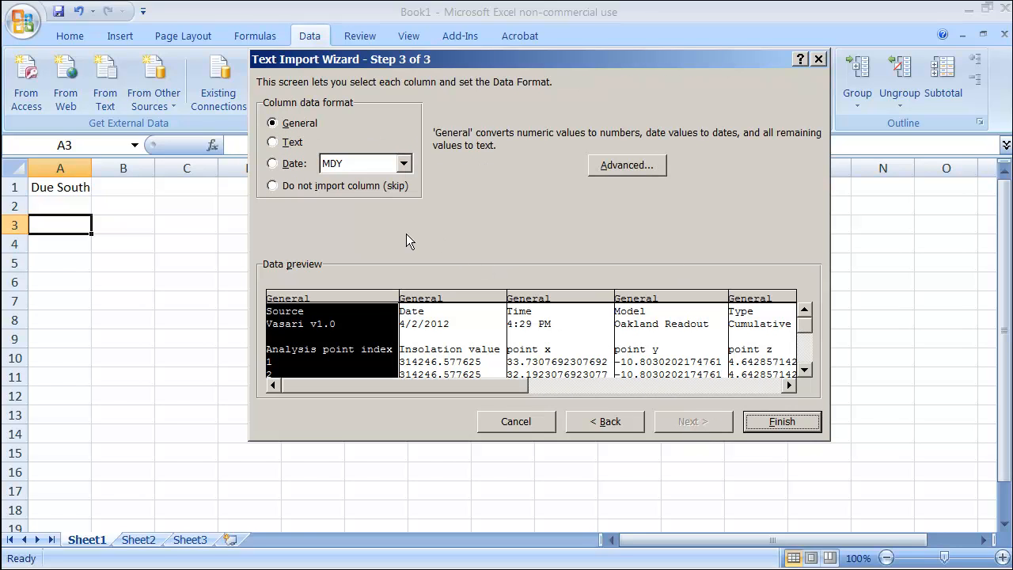
{"action": "mouse_move", "coordinate": [390, 333]}
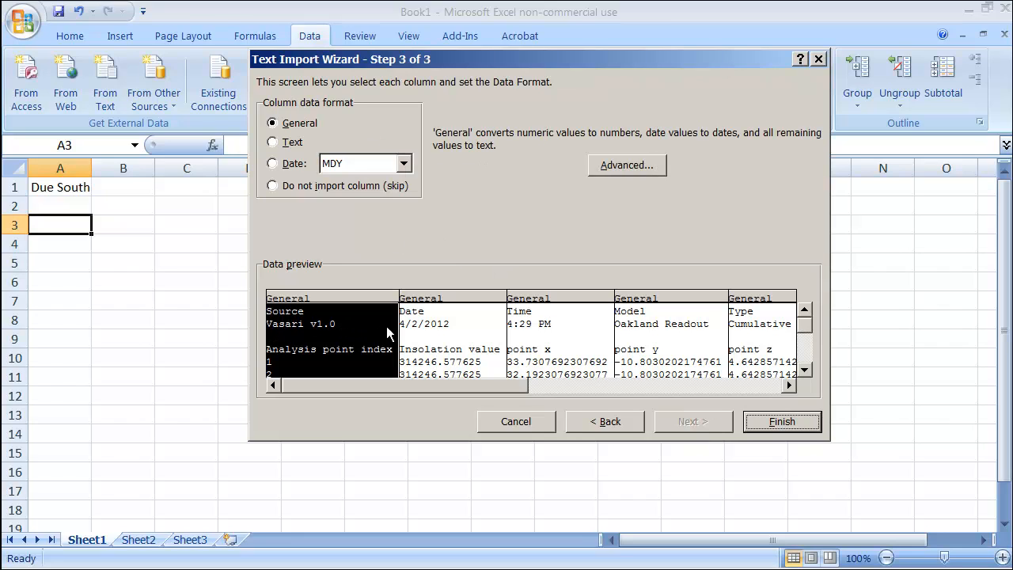
{"action": "mouse_move", "coordinate": [546, 344]}
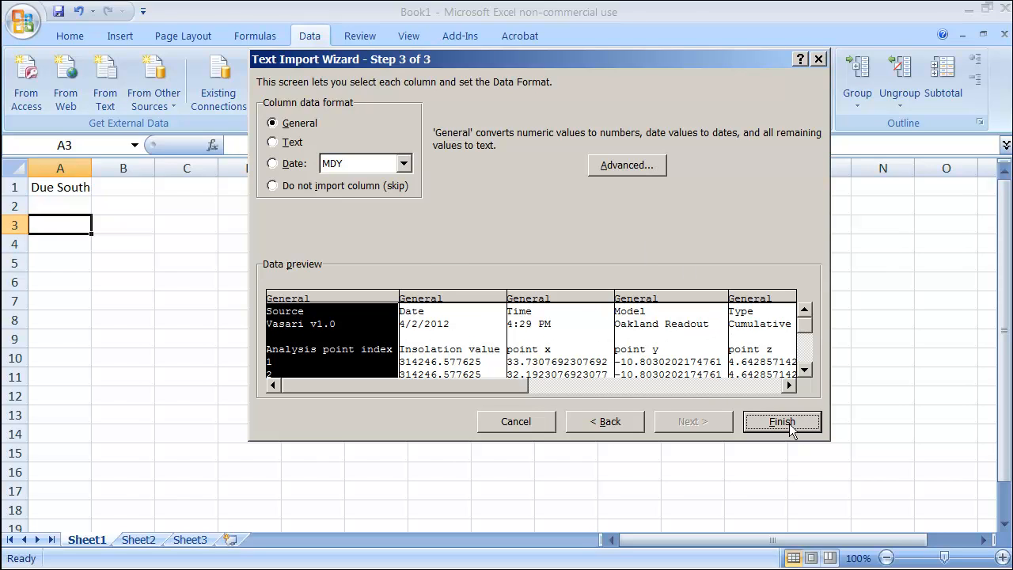
{"action": "left_click", "coordinate": [782, 421]}
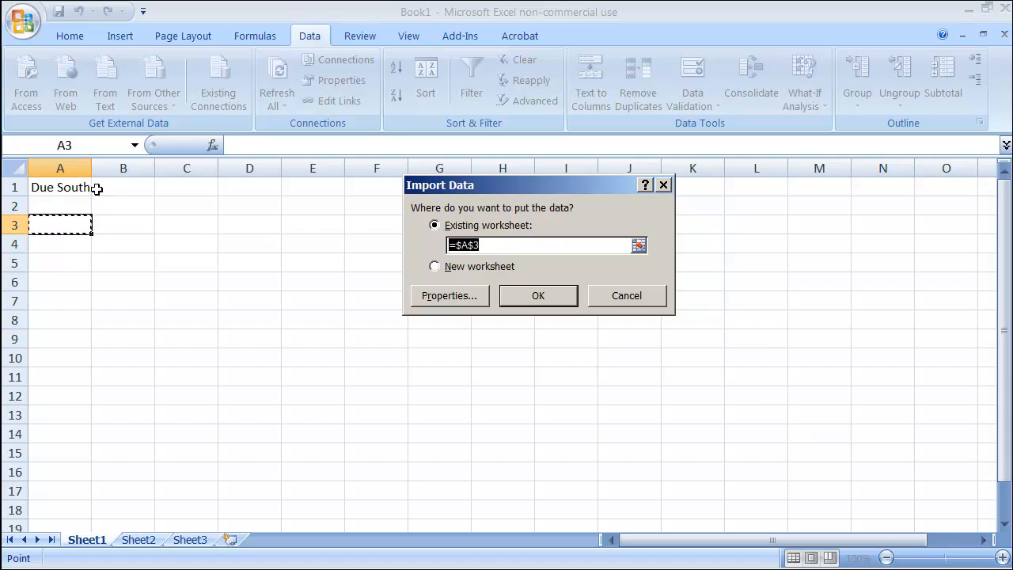
{"action": "mouse_move", "coordinate": [514, 284]}
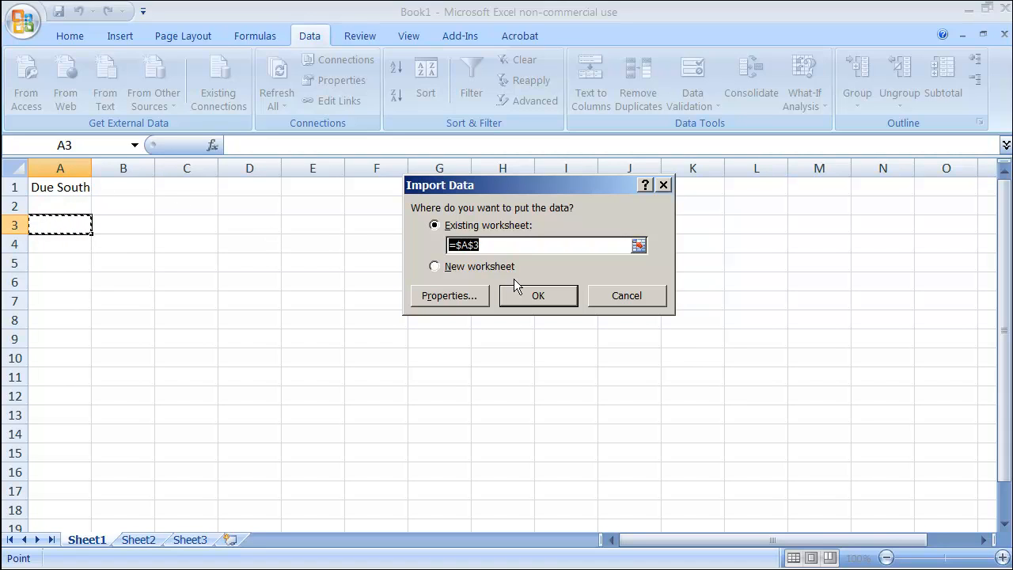
{"action": "left_click", "coordinate": [539, 296]}
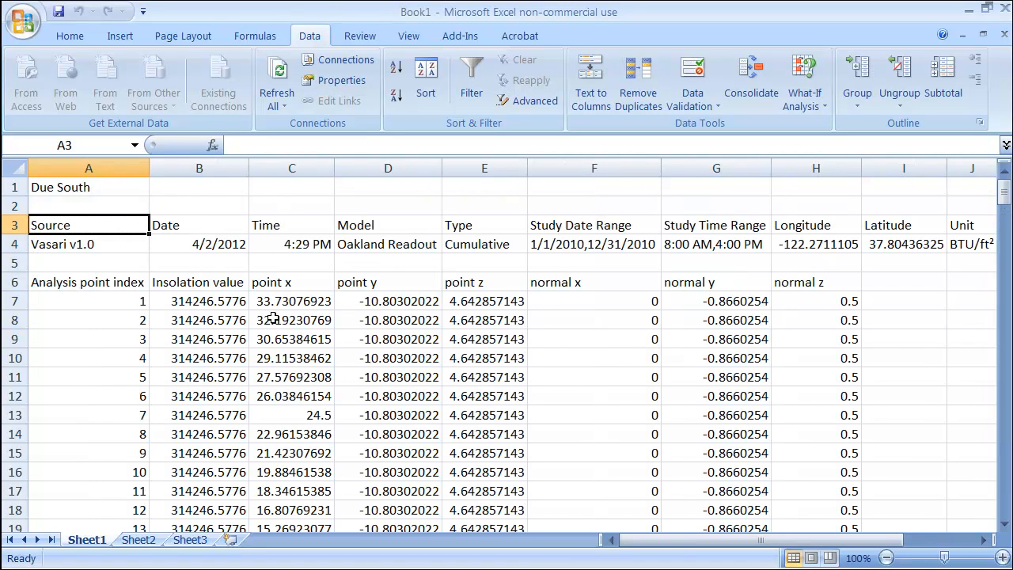
{"action": "mouse_move", "coordinate": [223, 208]}
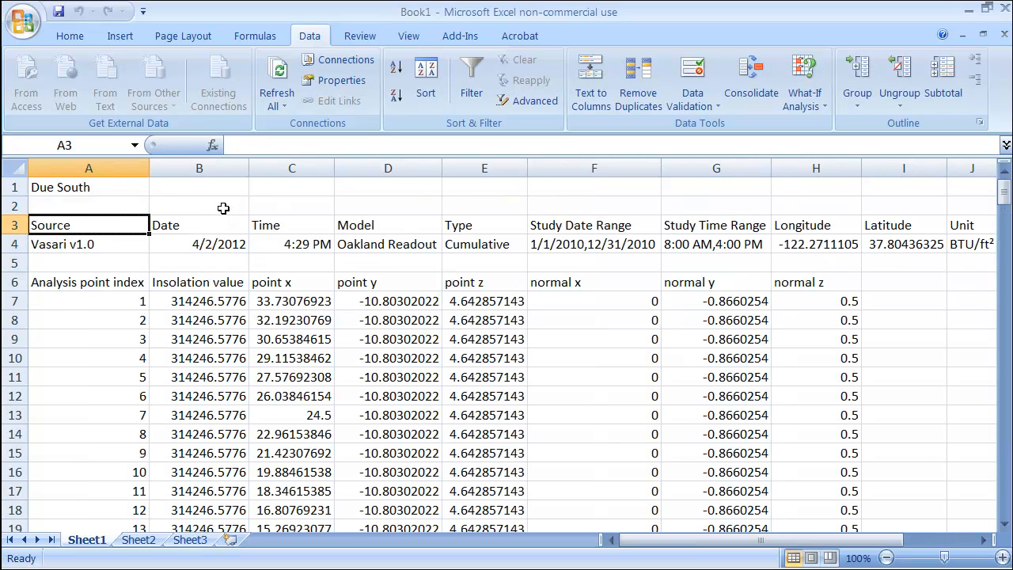
AutoSum B7:B227 into cell B2, giving 64410815.32.
{"action": "left_click", "coordinate": [199, 206]}
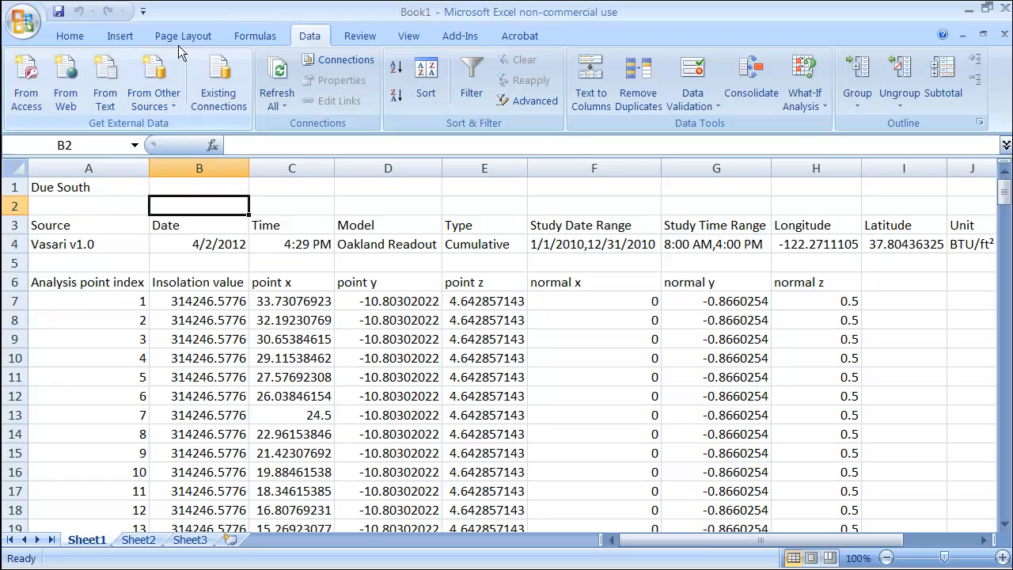
{"action": "left_click", "coordinate": [255, 36]}
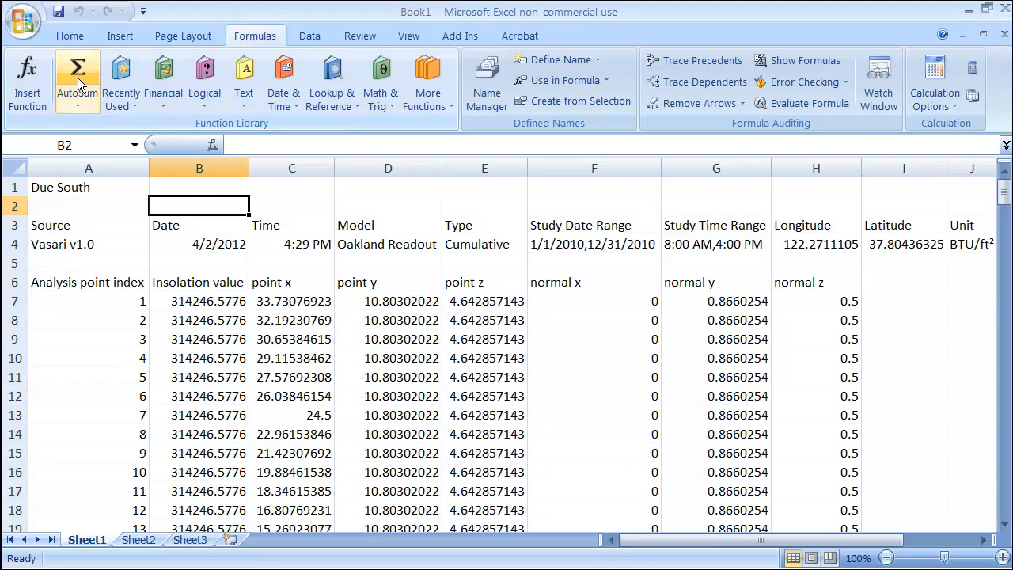
{"action": "left_click", "coordinate": [72, 71]}
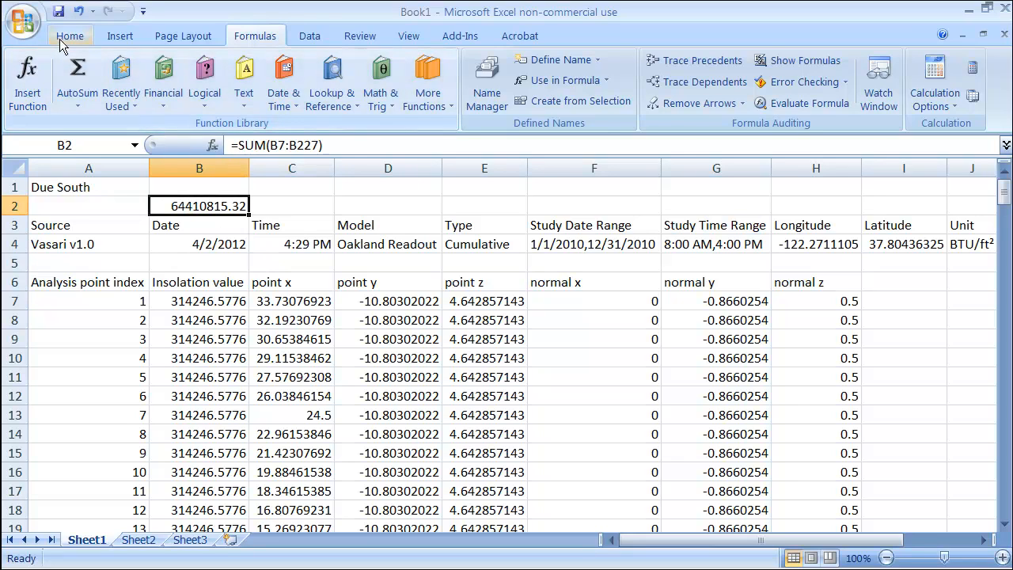
{"action": "left_click", "coordinate": [70, 35]}
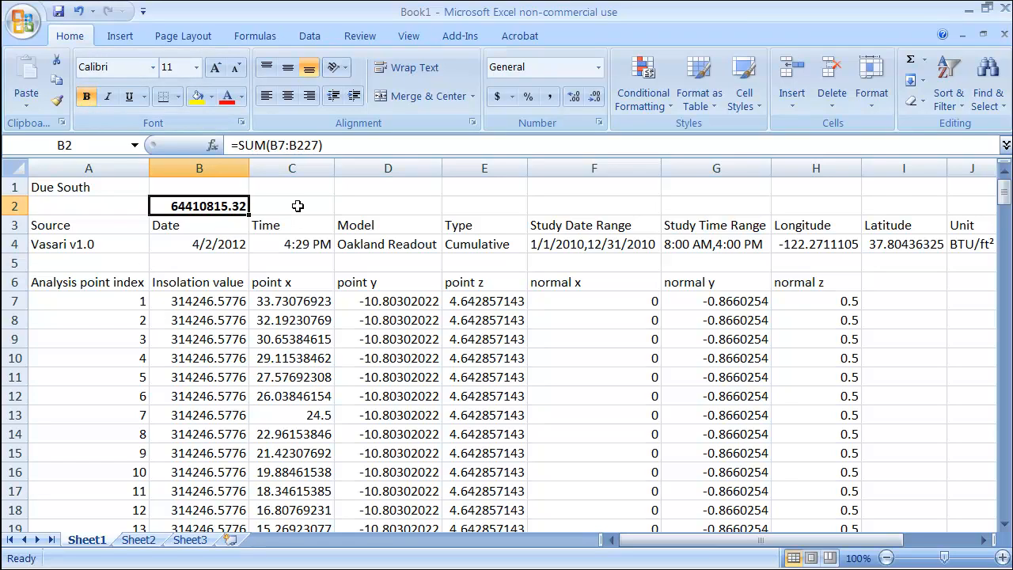
{"action": "mouse_move", "coordinate": [177, 206]}
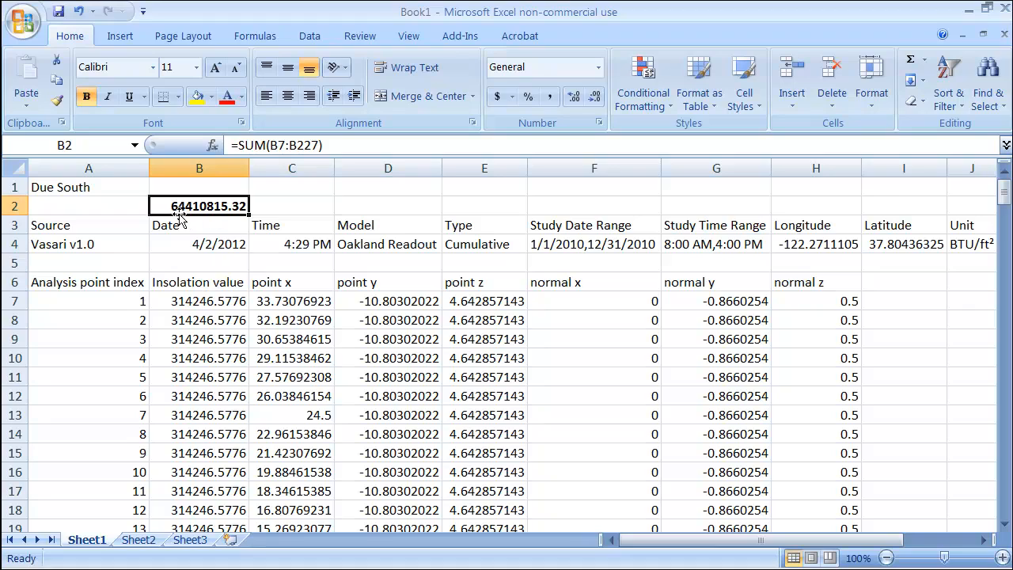
{"action": "mouse_move", "coordinate": [291, 213]}
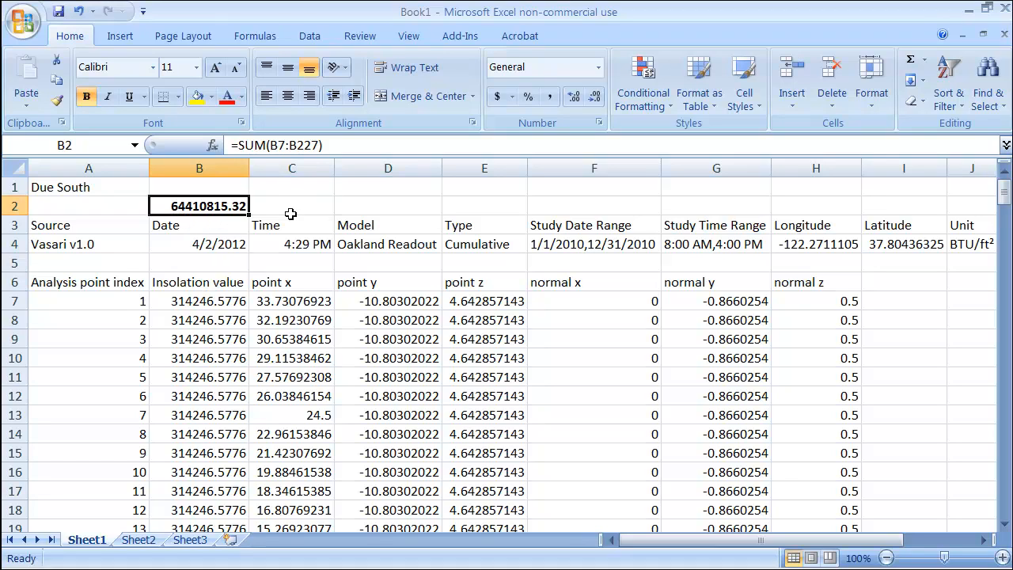
{"action": "mouse_move", "coordinate": [590, 325]}
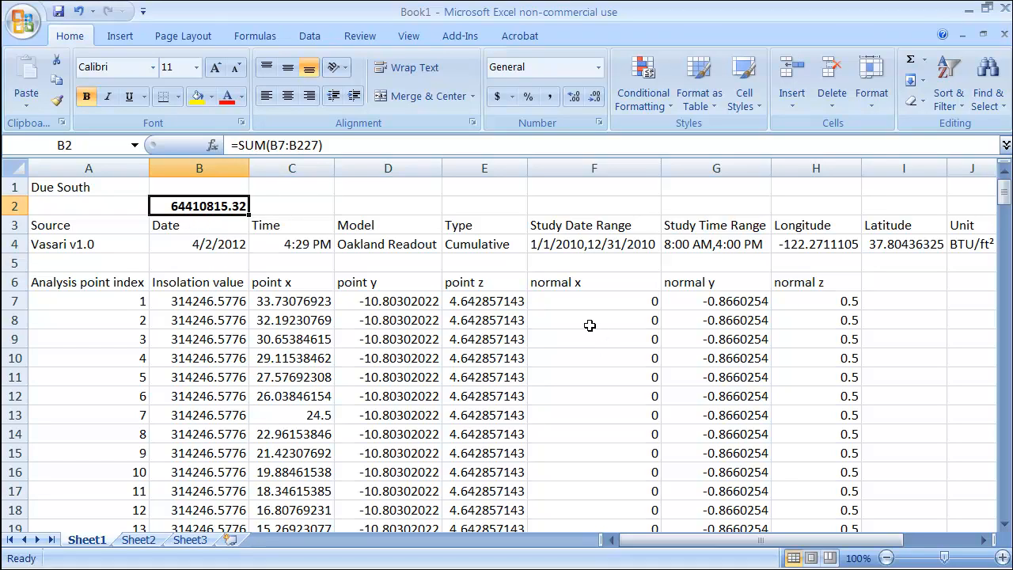
Hide columns C through I, from Time to Latitude, leaving Date, Insolation value and Unit.
{"action": "left_click", "coordinate": [594, 320]}
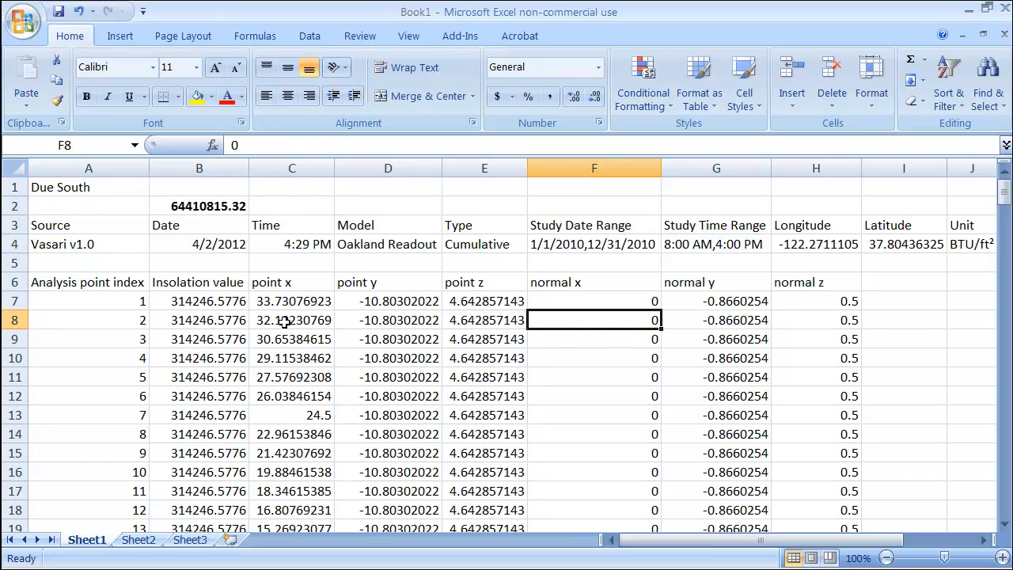
{"action": "mouse_move", "coordinate": [280, 327]}
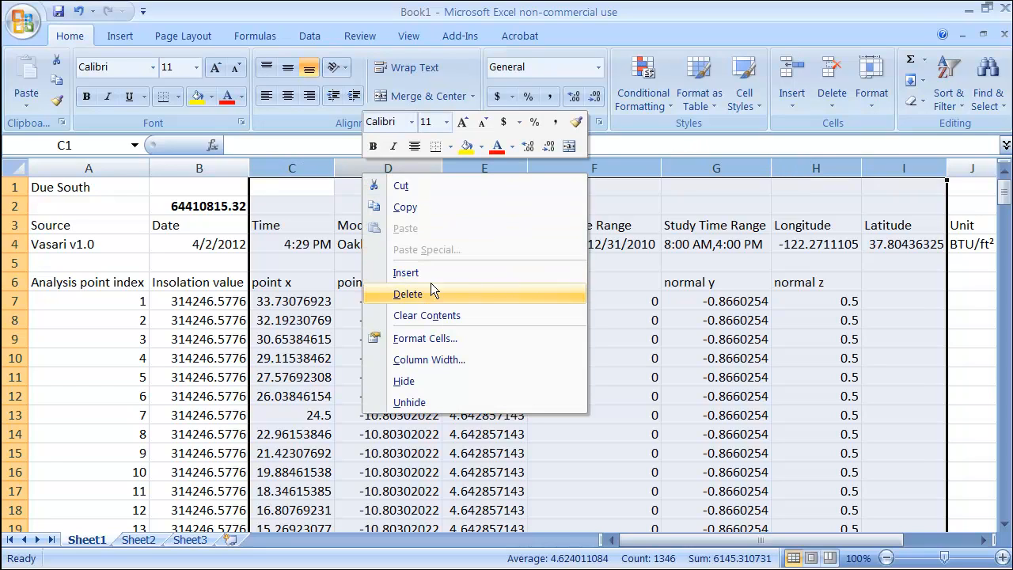
{"action": "left_click", "coordinate": [408, 294]}
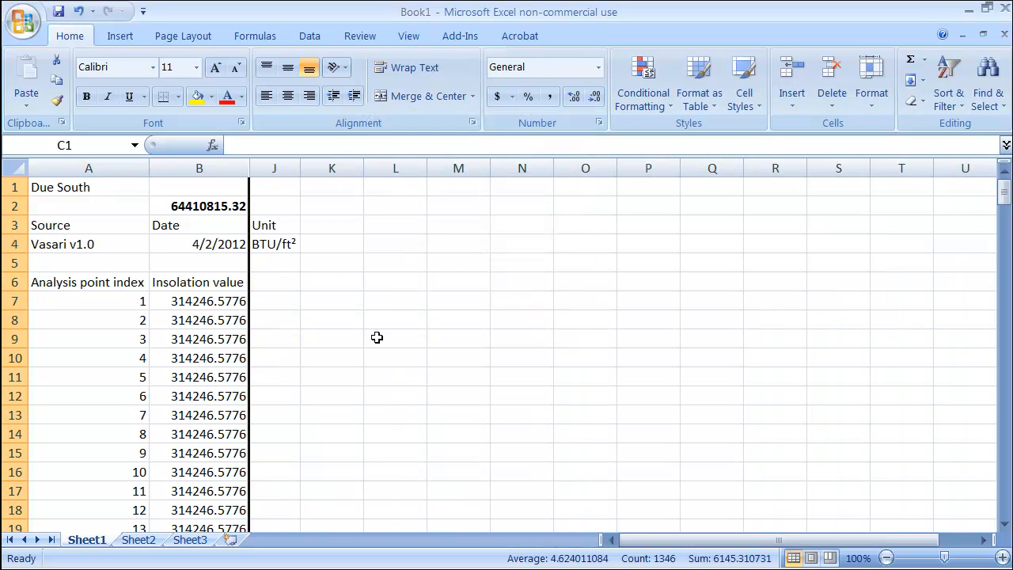
{"action": "mouse_move", "coordinate": [321, 233]}
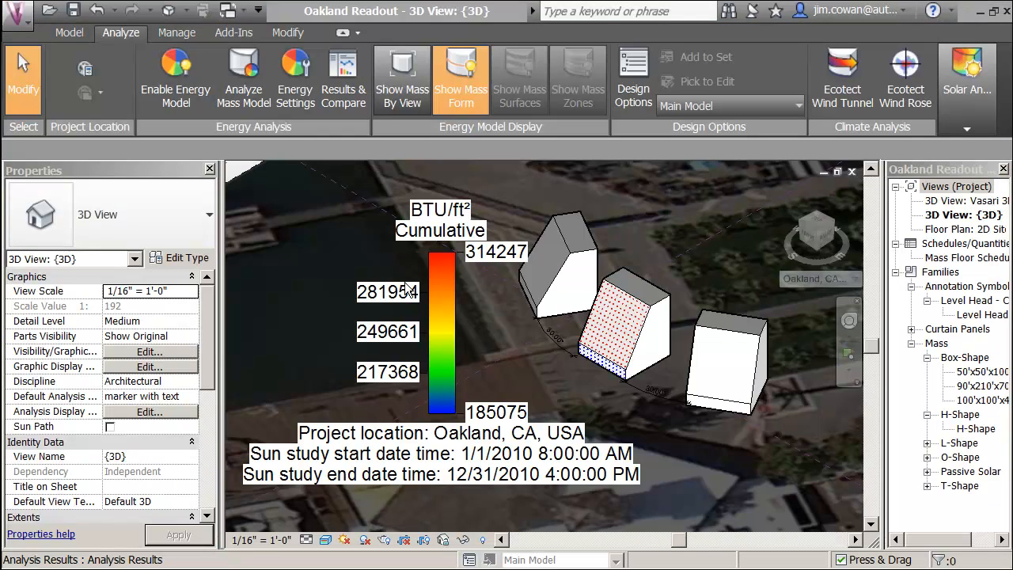
Run a solar radiation analysis on the angled face of the 30° rotated mass.
{"action": "left_click", "coordinate": [614, 317]}
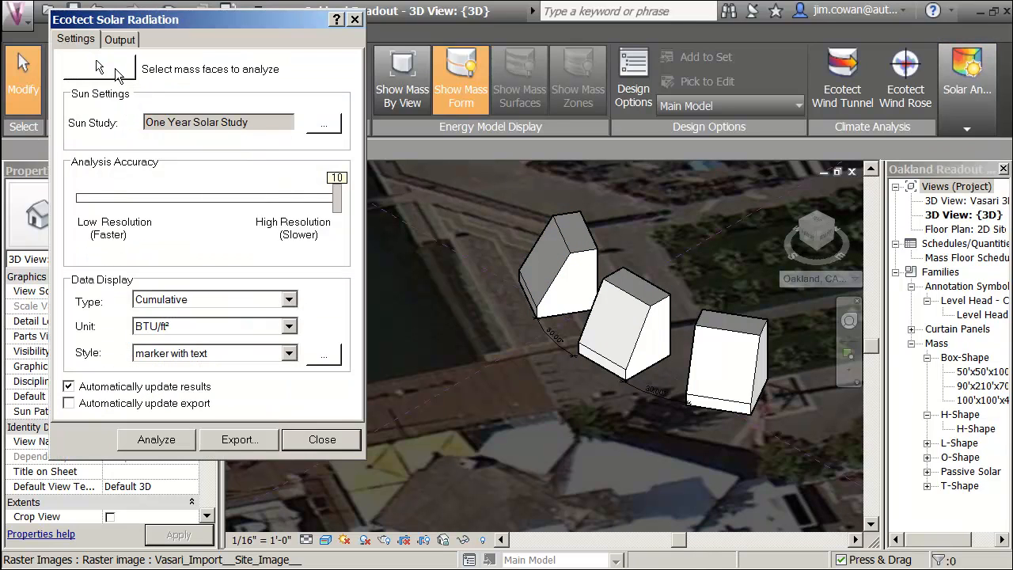
{"action": "left_click", "coordinate": [614, 330]}
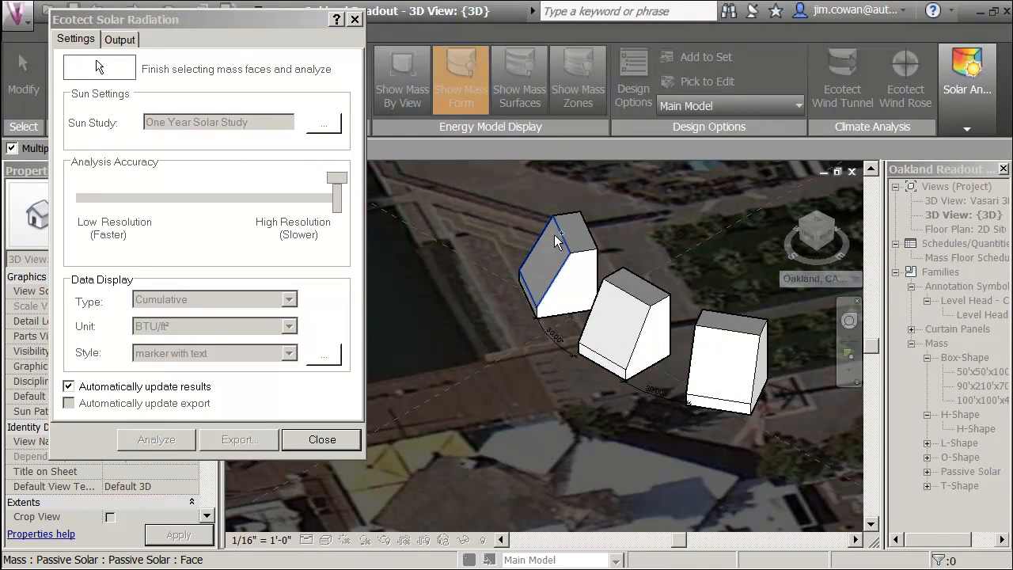
{"action": "mouse_move", "coordinate": [554, 251]}
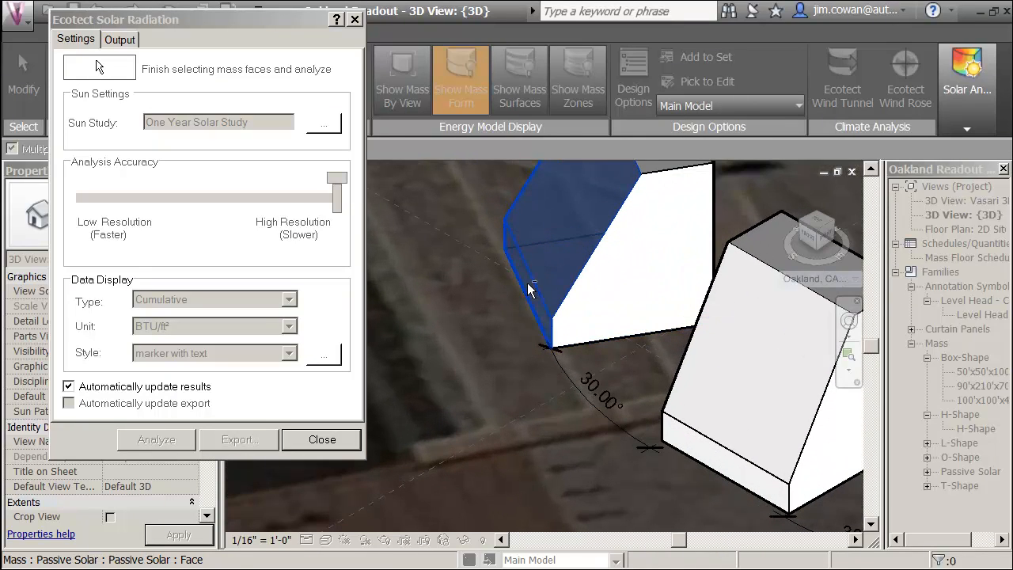
{"action": "left_click", "coordinate": [156, 440]}
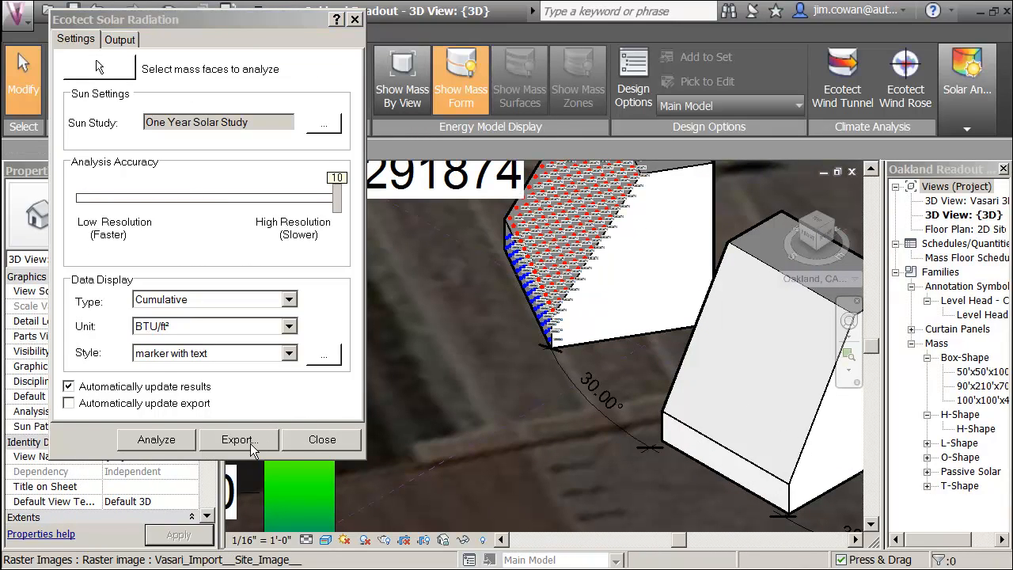
Export the new analysis results as a CSV file named '30 west'.
{"action": "left_click", "coordinate": [239, 439]}
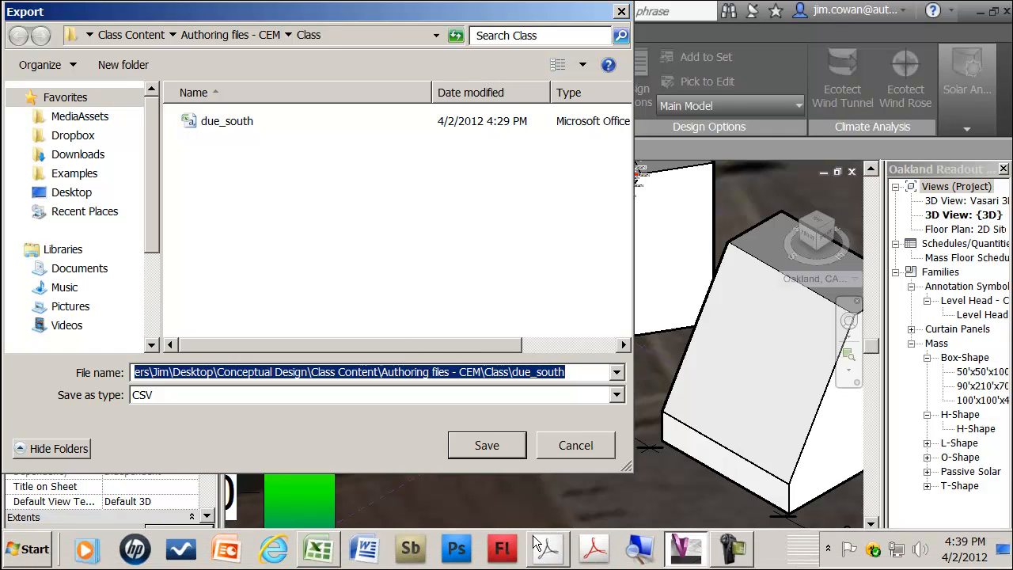
{"action": "type", "text": "30"}
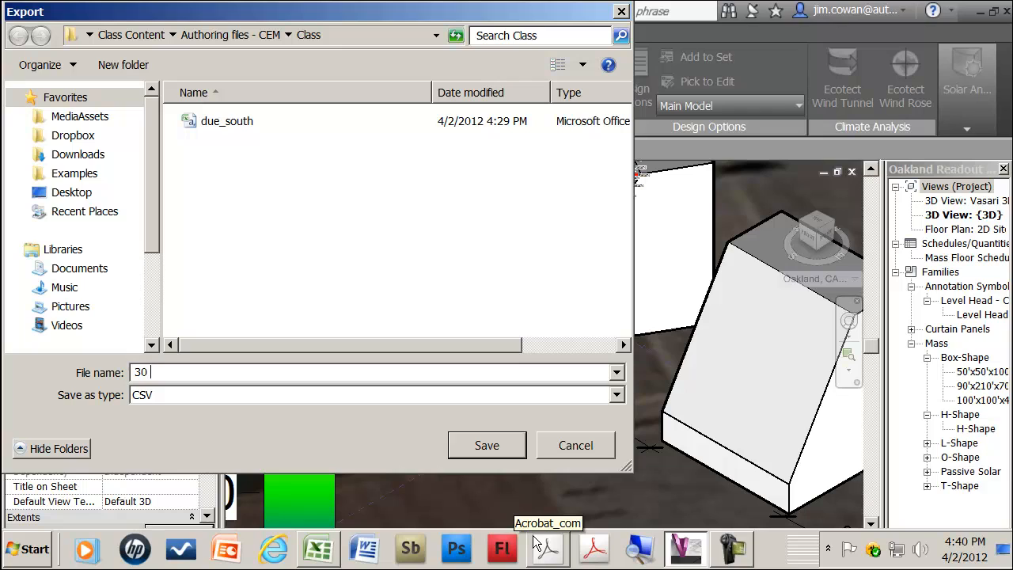
{"action": "type", "text": "west"}
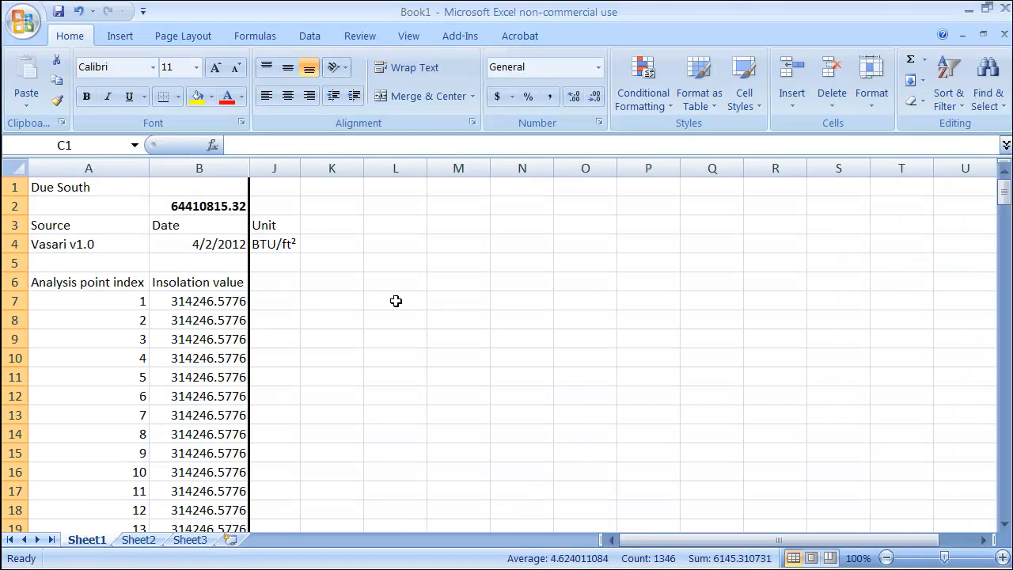
{"action": "mouse_move", "coordinate": [339, 227]}
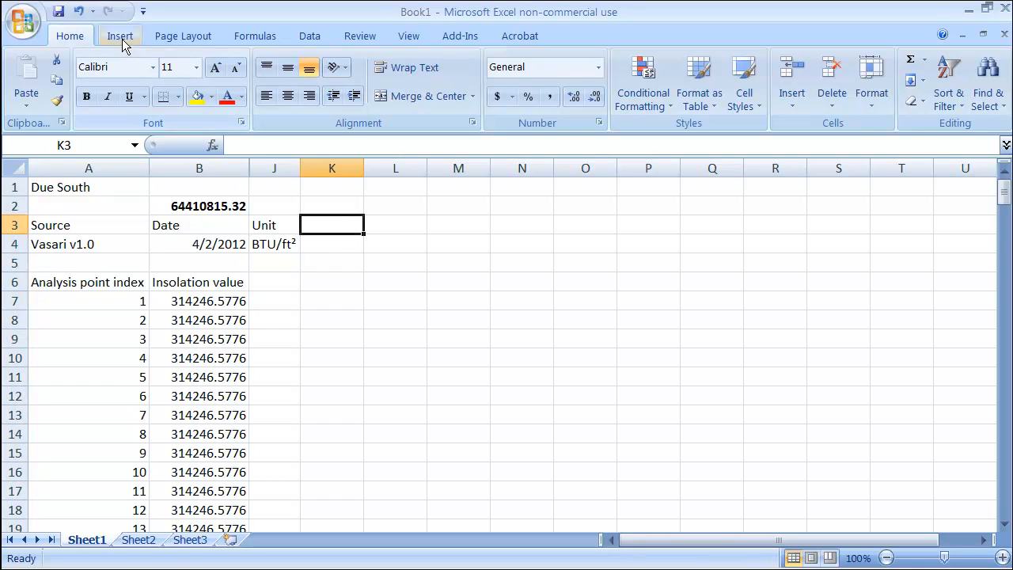
Import 30 west.csv as comma-delimited data, with tab unticked, starting at cell K3.
{"action": "left_click", "coordinate": [119, 36]}
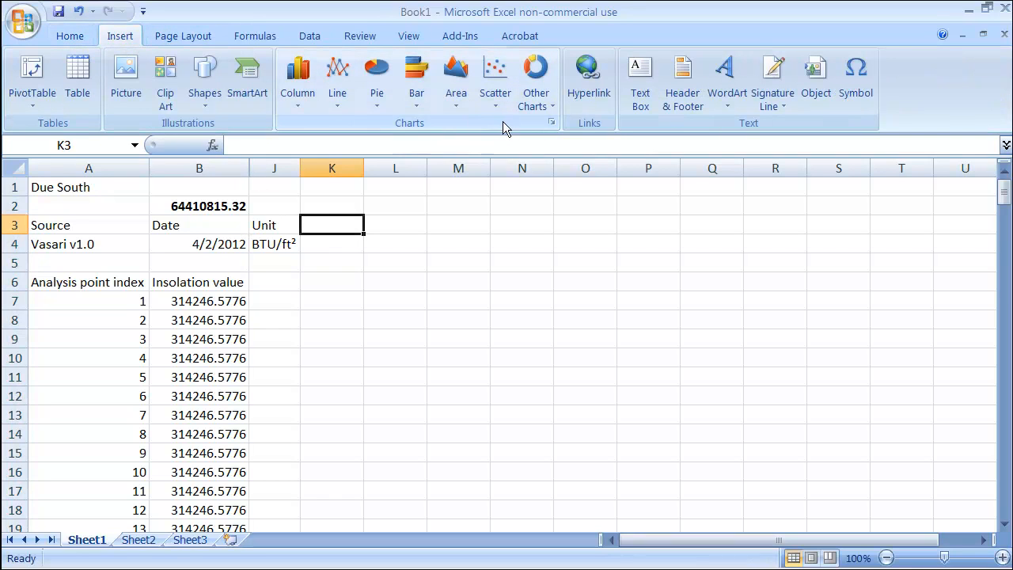
{"action": "mouse_move", "coordinate": [309, 36]}
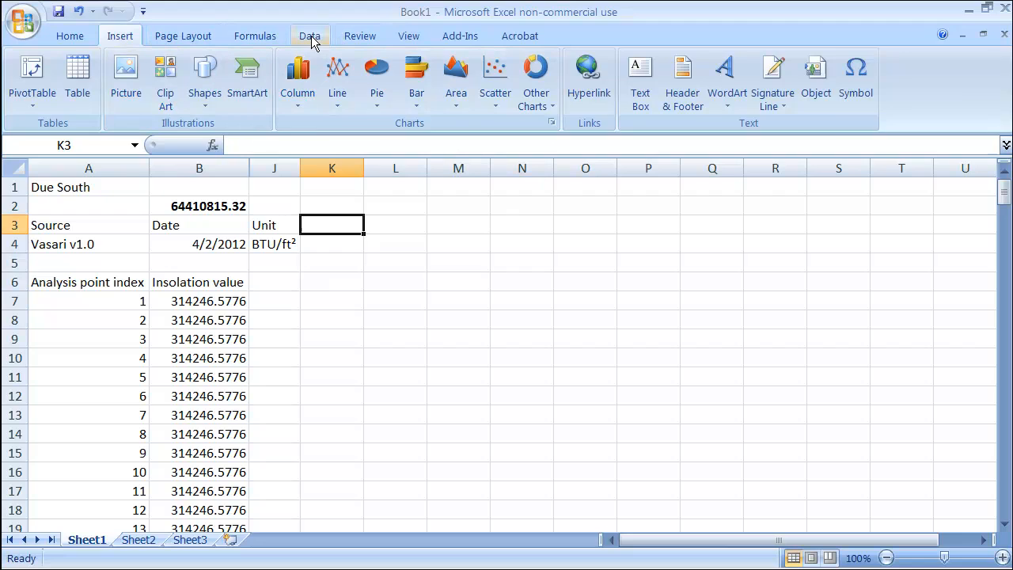
{"action": "left_click", "coordinate": [310, 36]}
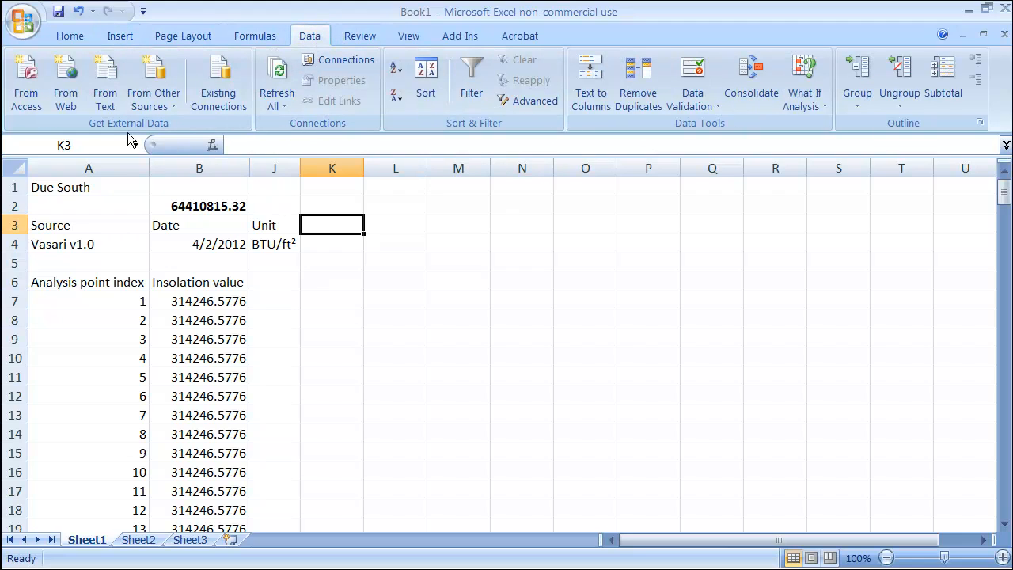
{"action": "left_click", "coordinate": [104, 79]}
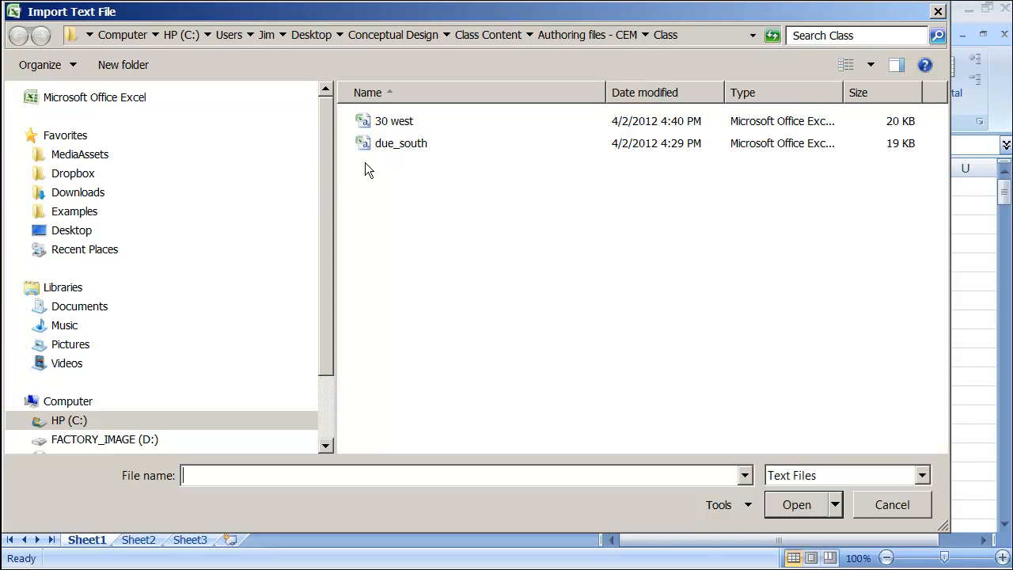
{"action": "left_click", "coordinate": [391, 120]}
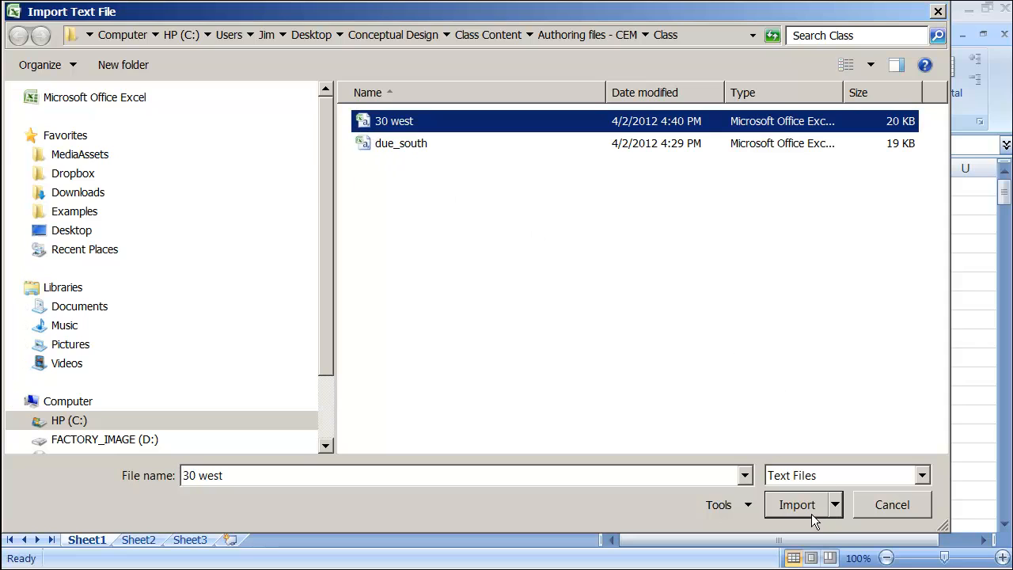
{"action": "left_click", "coordinate": [795, 504]}
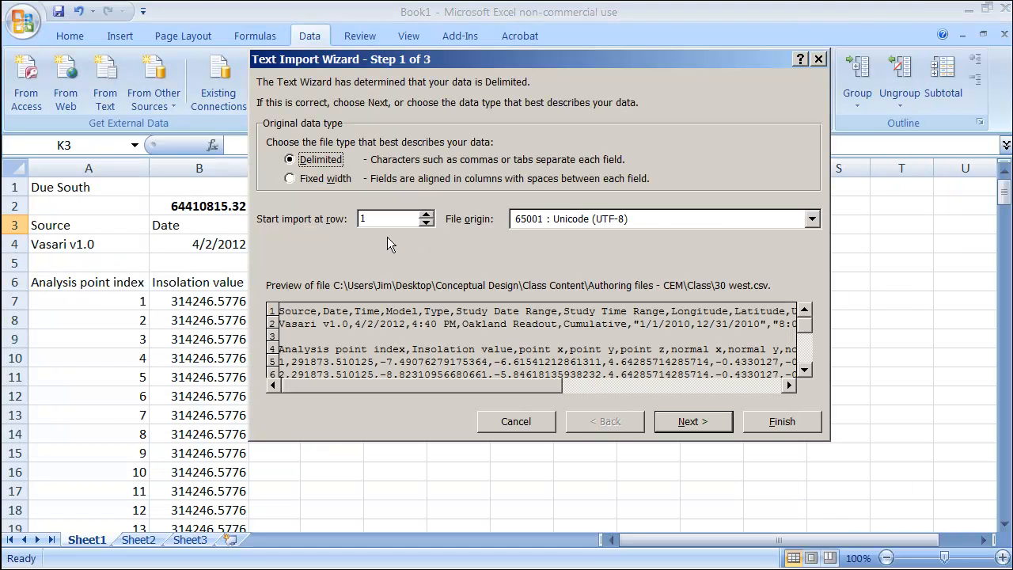
{"action": "left_click", "coordinate": [693, 421]}
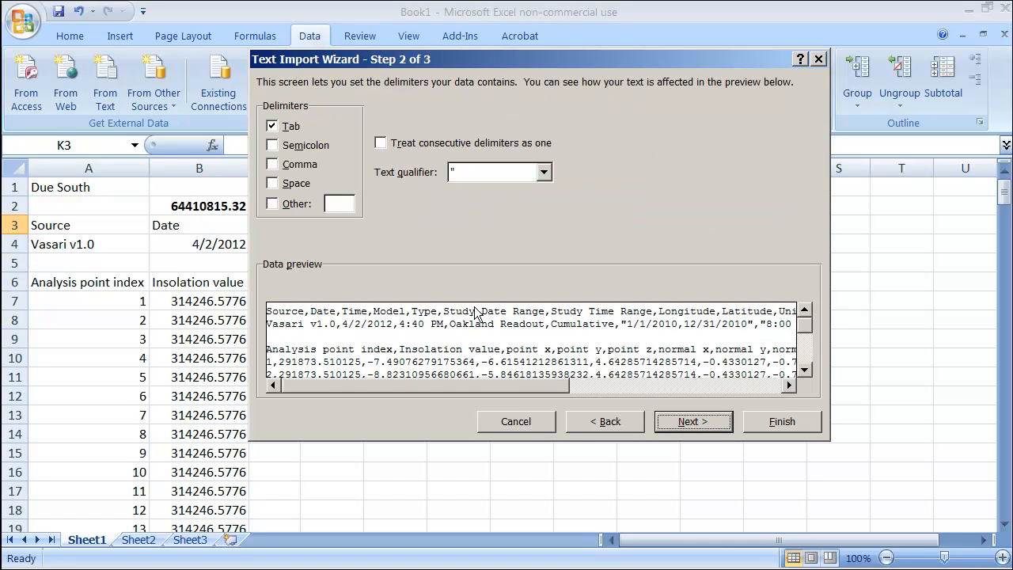
{"action": "left_click", "coordinate": [273, 126]}
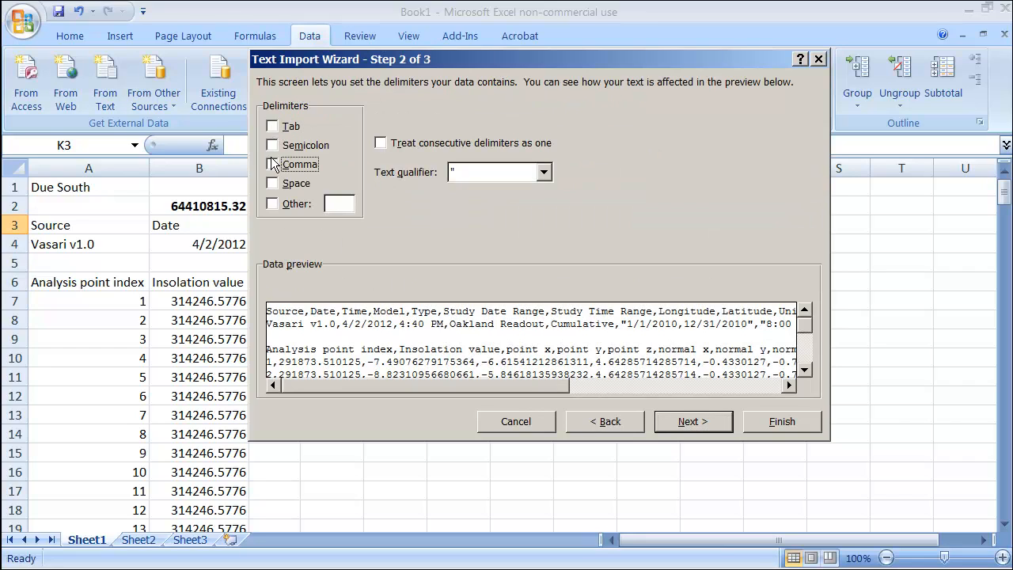
{"action": "left_click", "coordinate": [693, 421]}
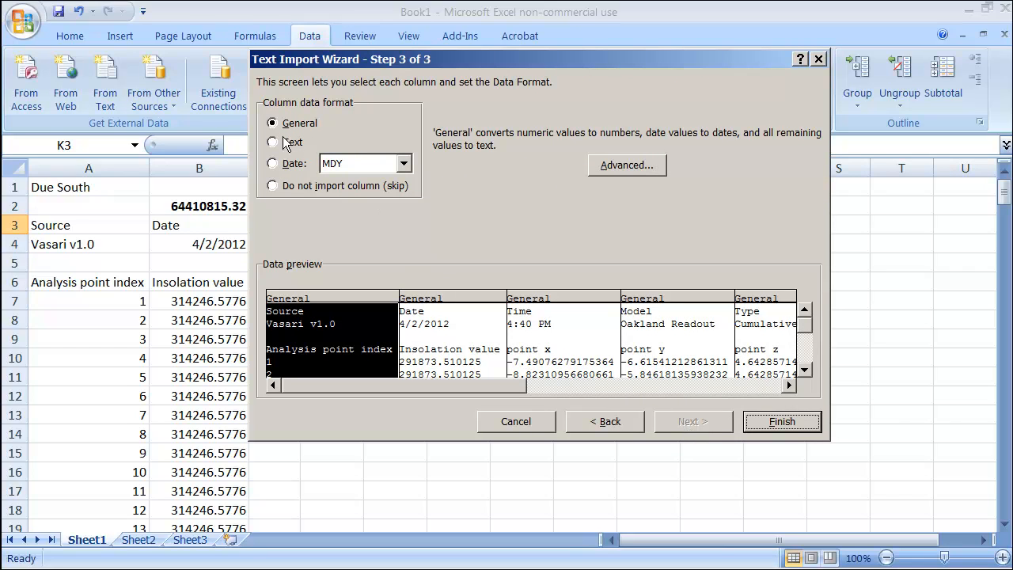
{"action": "mouse_move", "coordinate": [804, 435]}
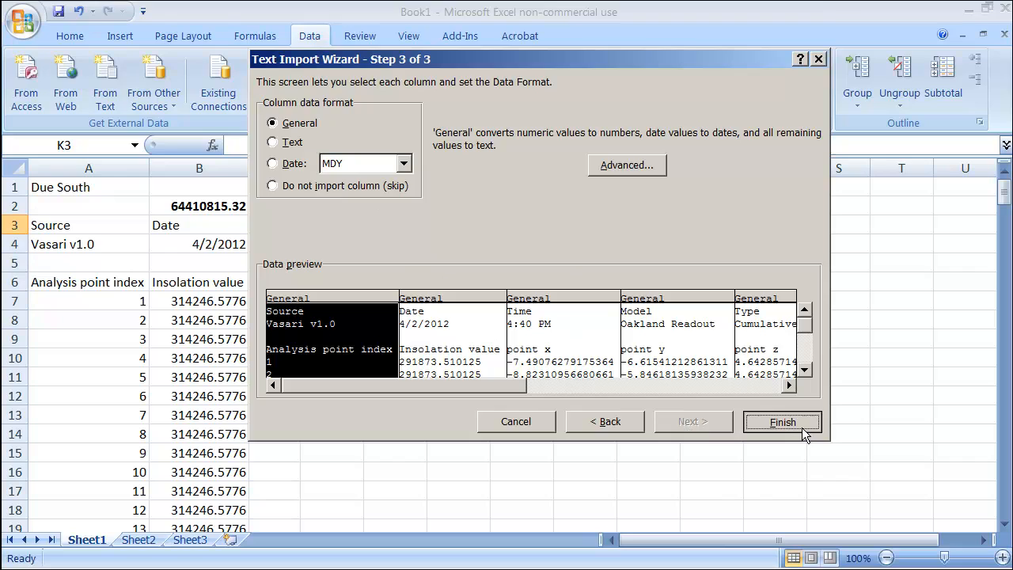
{"action": "left_click", "coordinate": [782, 422]}
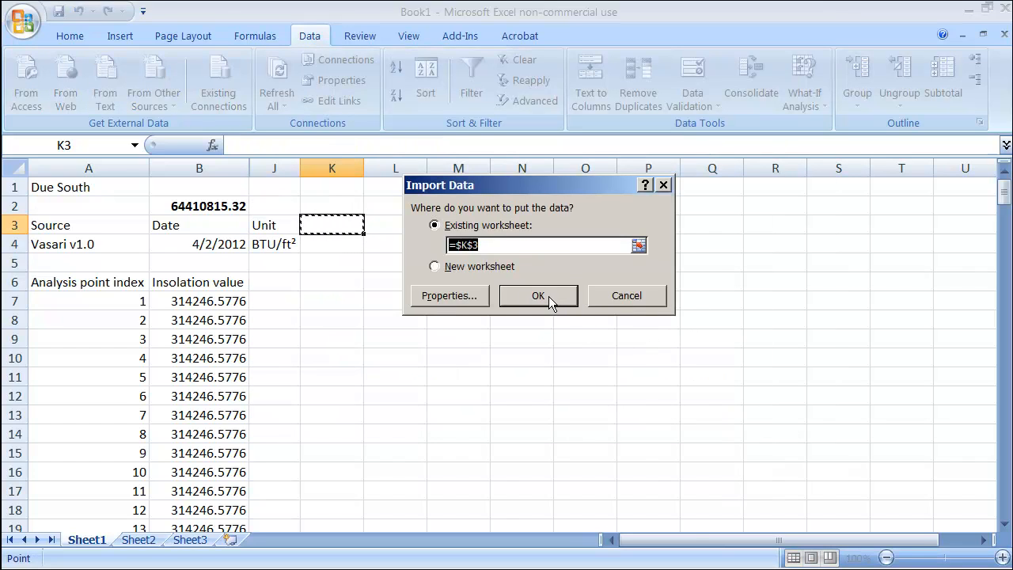
{"action": "left_click", "coordinate": [538, 296]}
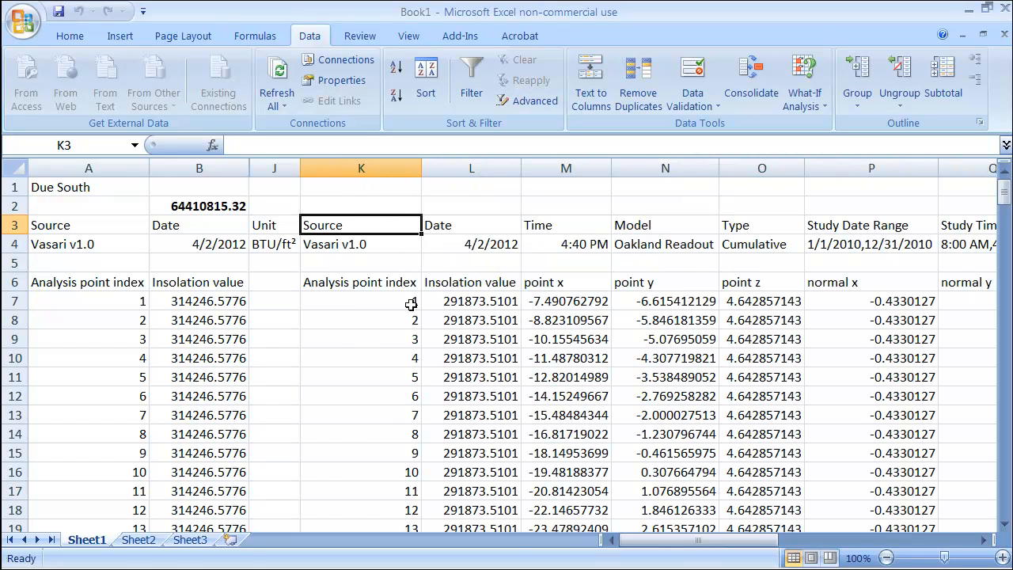
Total the 30 West insolation values in L2 with =SUM(L7:L227), giving 59738569.88.
{"action": "left_click", "coordinate": [471, 206]}
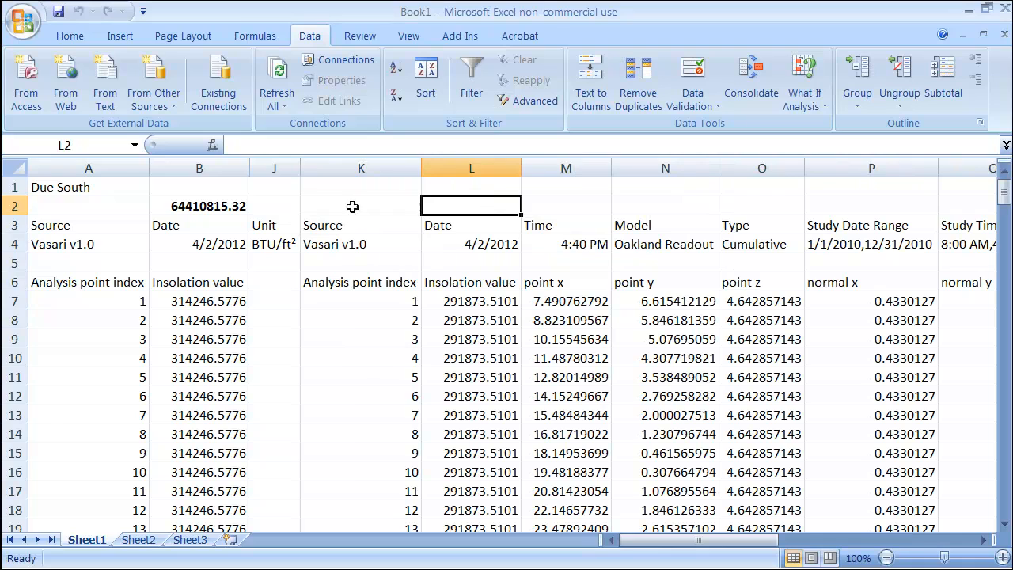
{"action": "mouse_move", "coordinate": [233, 41]}
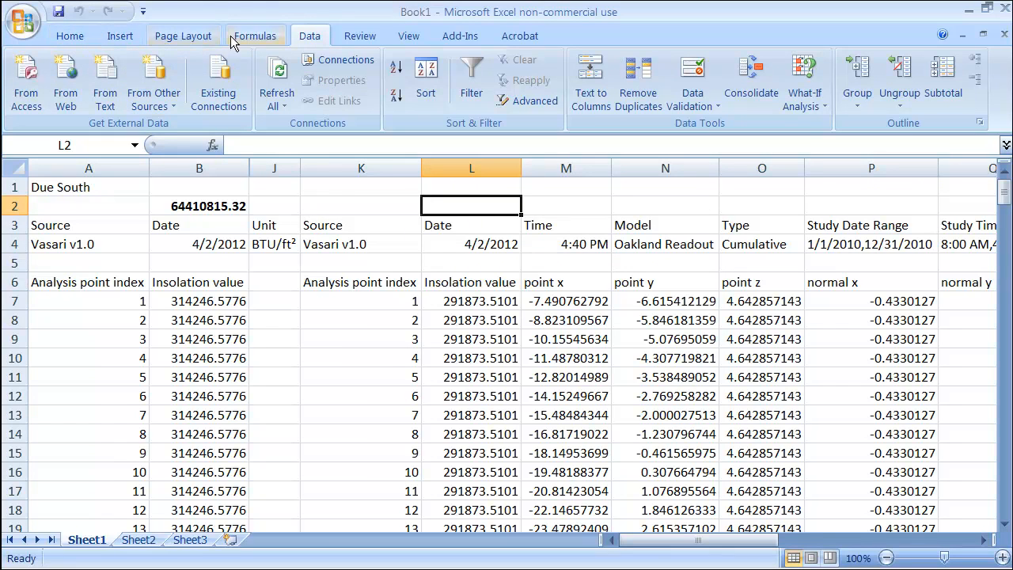
{"action": "left_click", "coordinate": [255, 35]}
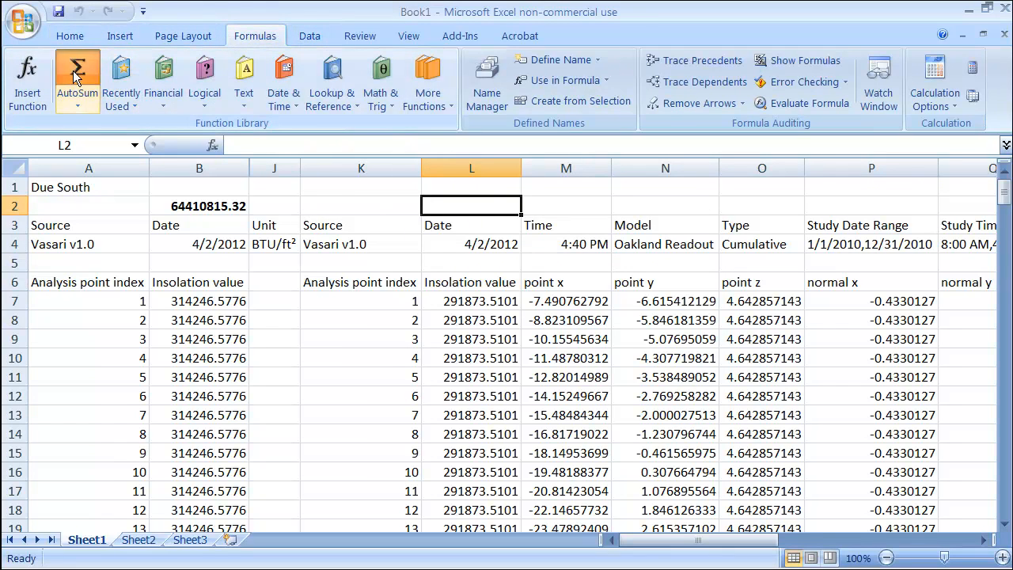
{"action": "left_click", "coordinate": [76, 69]}
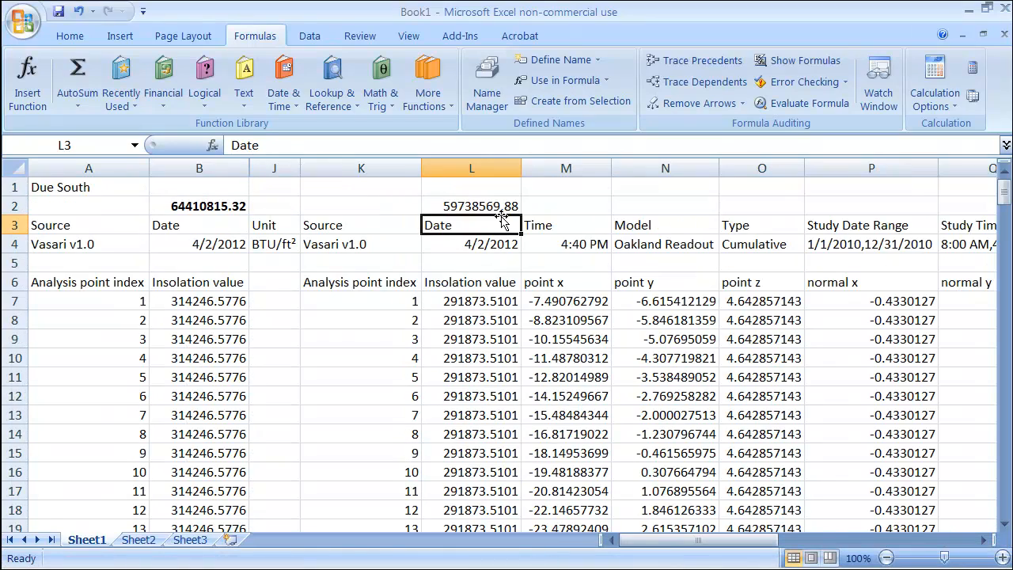
{"action": "left_click", "coordinate": [471, 205]}
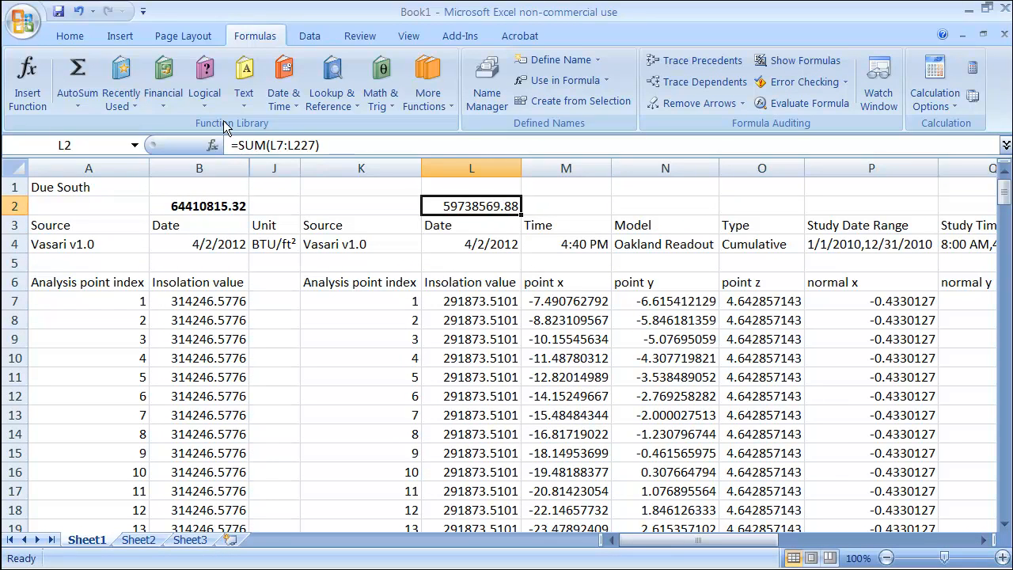
{"action": "mouse_move", "coordinate": [73, 71]}
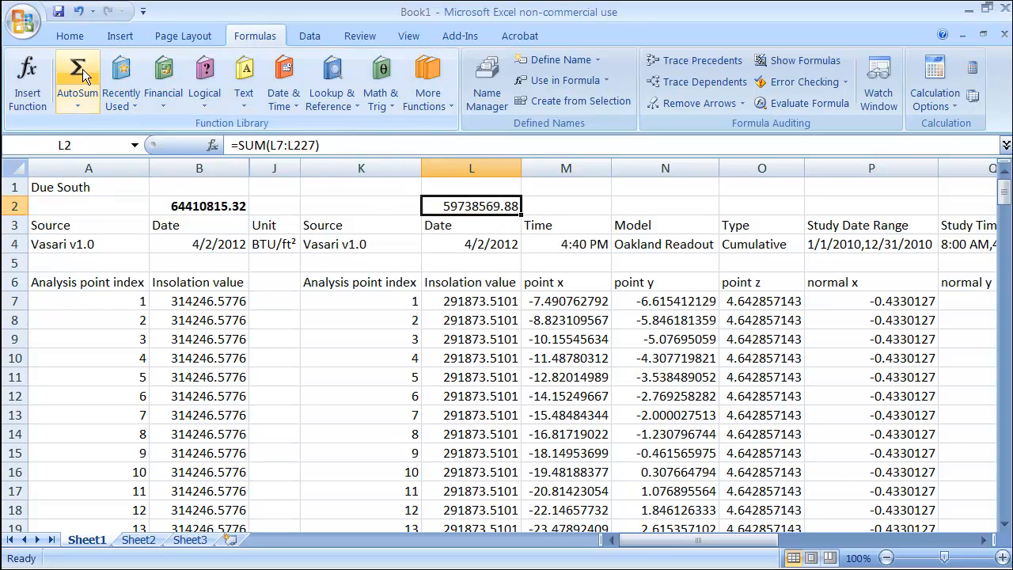
{"action": "left_click", "coordinate": [70, 36]}
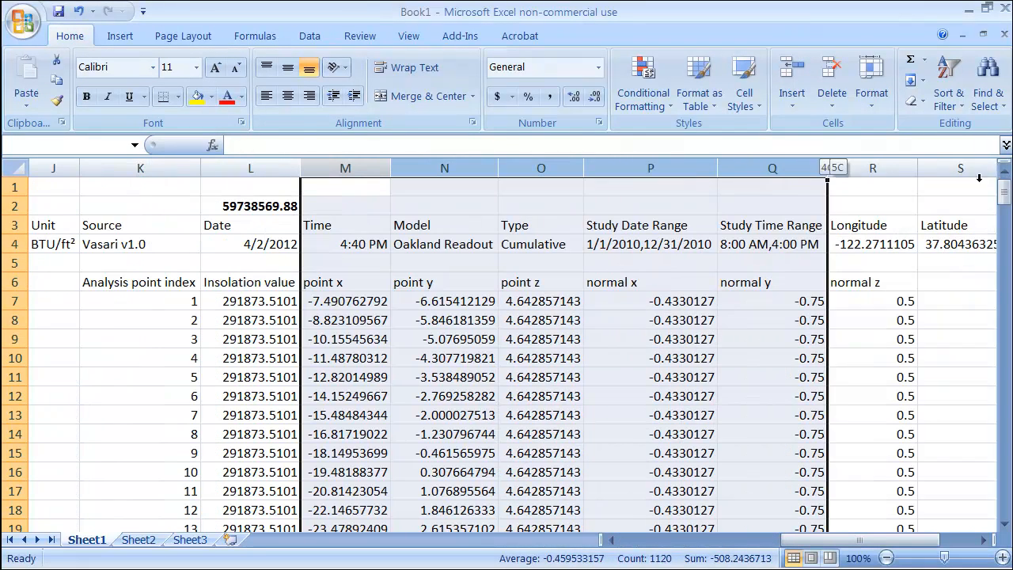
Scroll right across the hidden 30 West detail columns and back to the totals.
{"action": "scroll", "scroll_direction": "right", "scroll_amount": 3}
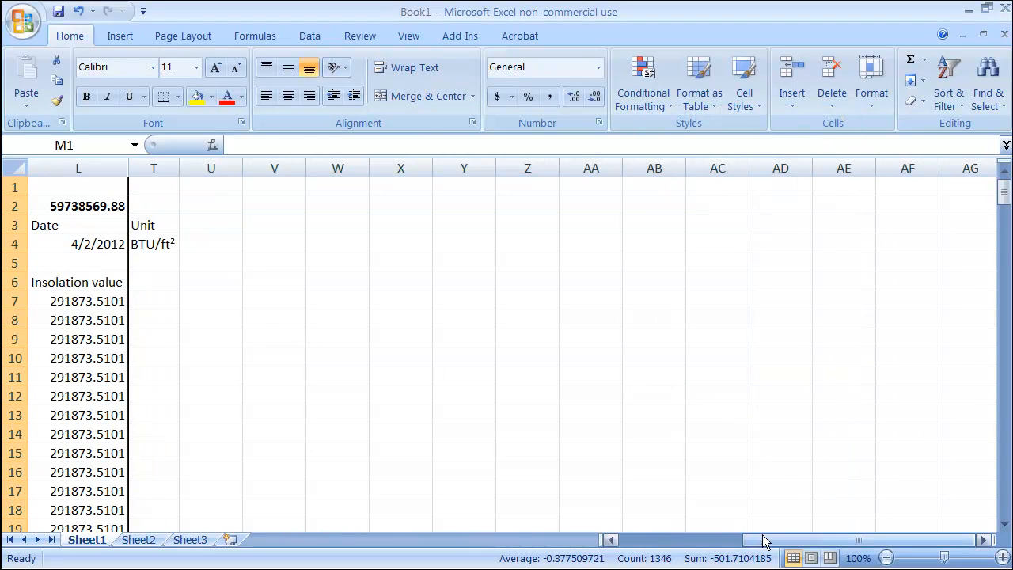
{"action": "scroll", "scroll_direction": "left", "scroll_amount": 3}
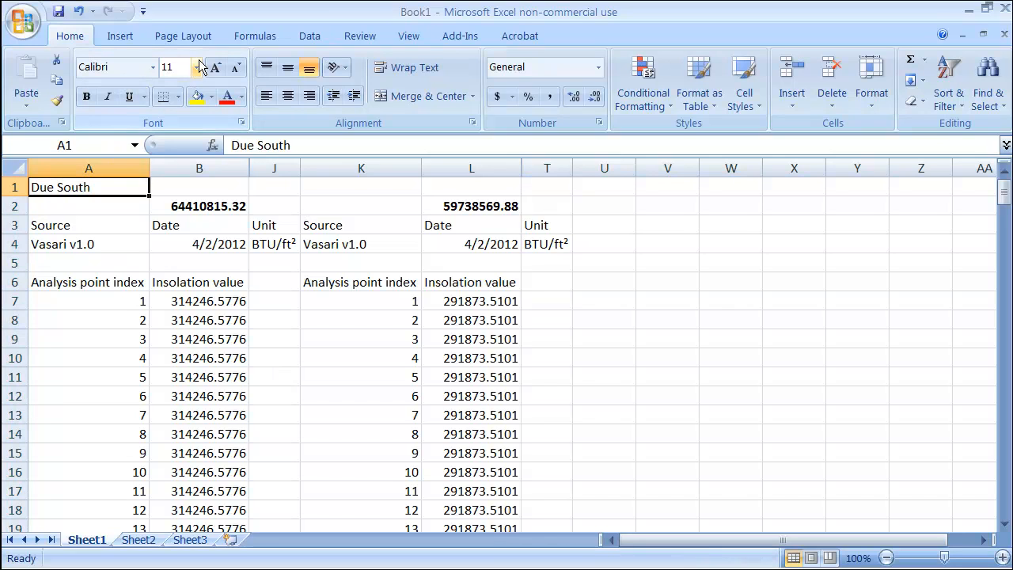
Enlarge the Due South heading to 16 pt and add a 16 pt '30 West' heading in K1.
{"action": "left_click", "coordinate": [195, 67]}
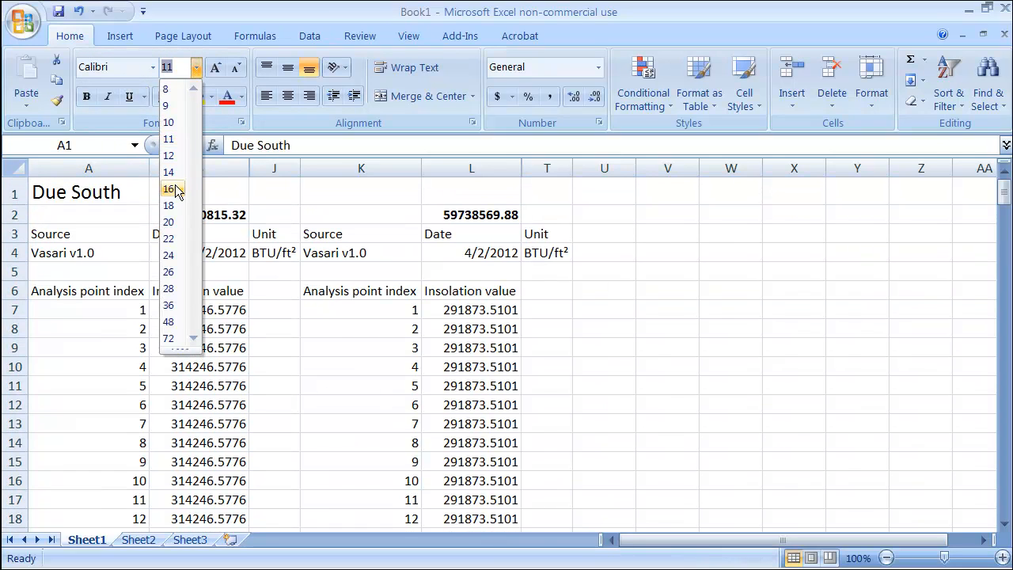
{"action": "left_click", "coordinate": [168, 188]}
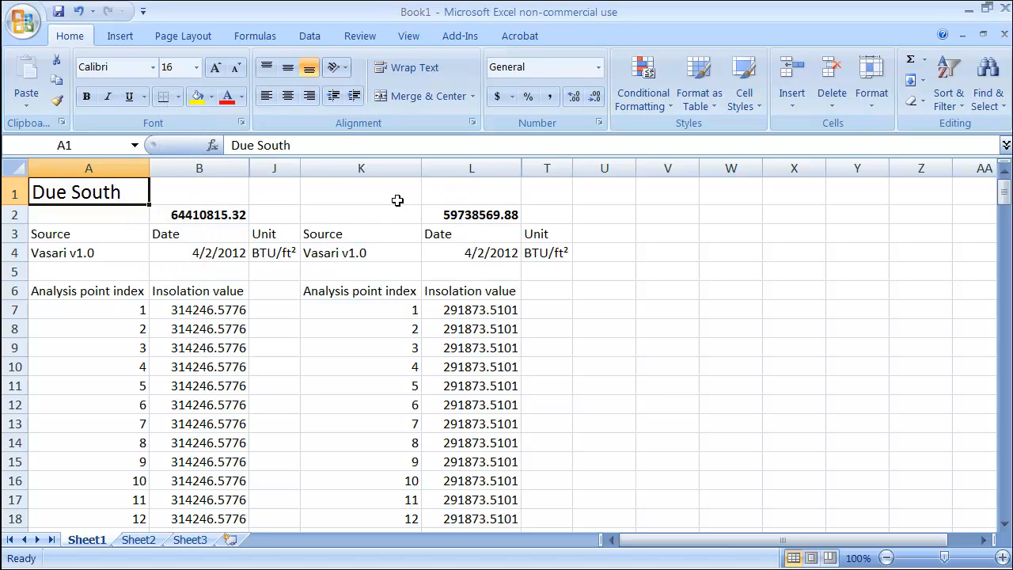
{"action": "left_click", "coordinate": [361, 192]}
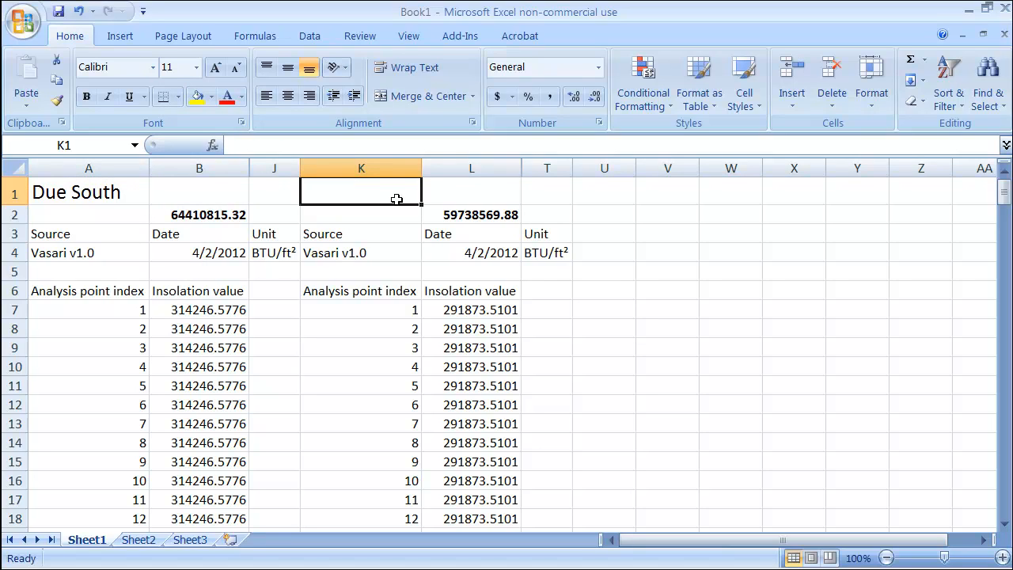
{"action": "type", "text": "30 West"}
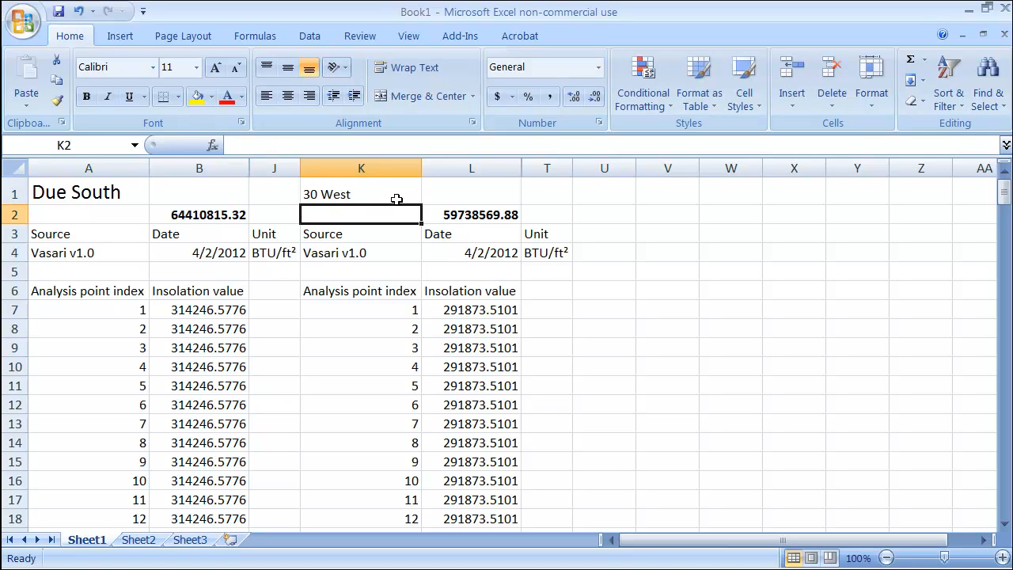
{"action": "left_click", "coordinate": [361, 194]}
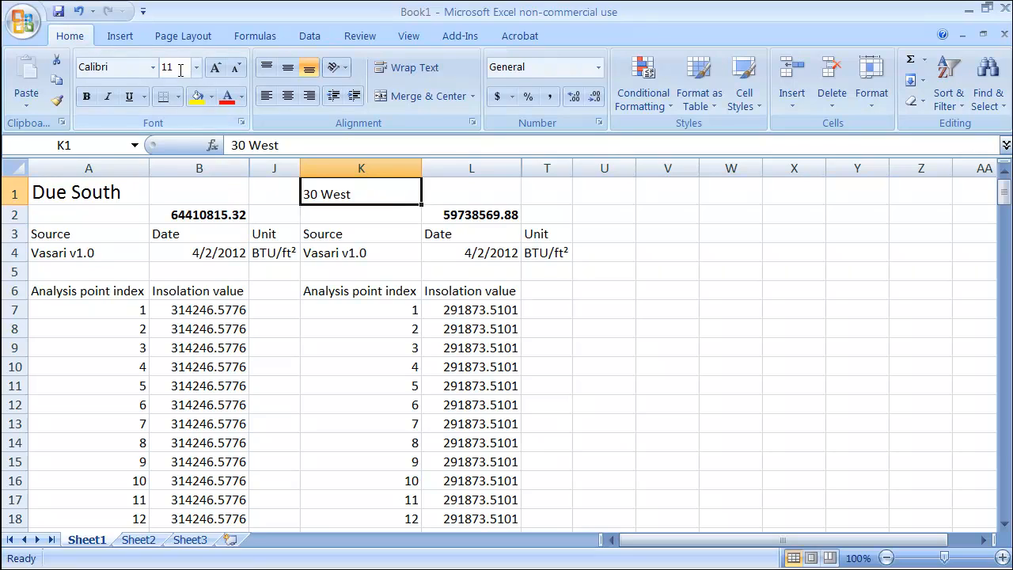
{"action": "left_click", "coordinate": [193, 67]}
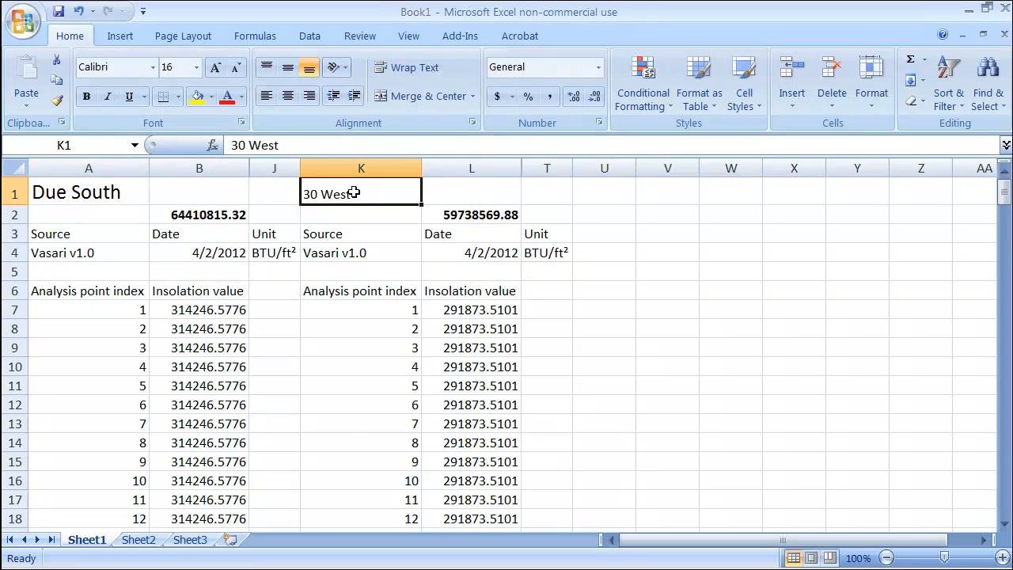
{"action": "left_click", "coordinate": [194, 67]}
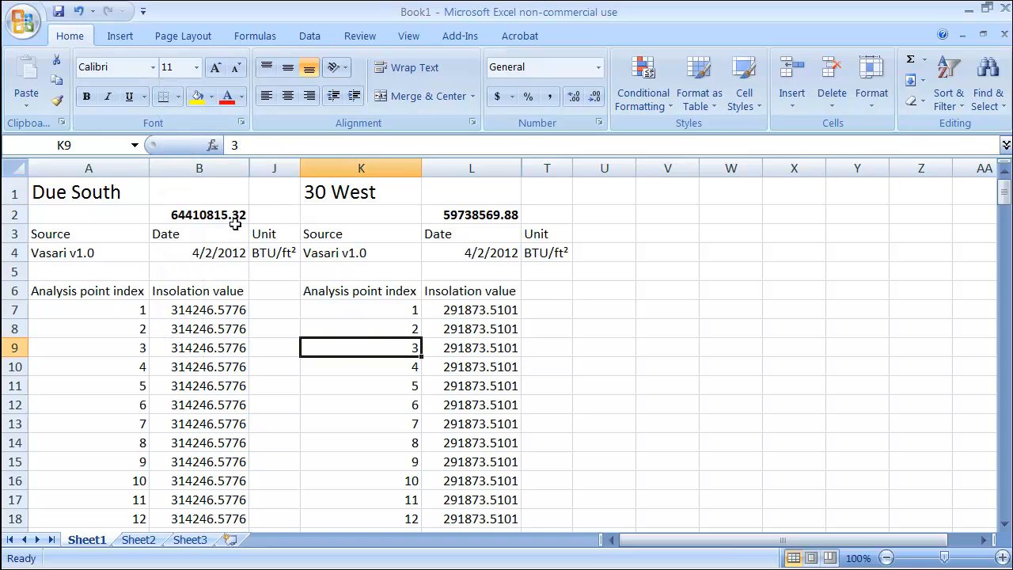
{"action": "mouse_move", "coordinate": [657, 297]}
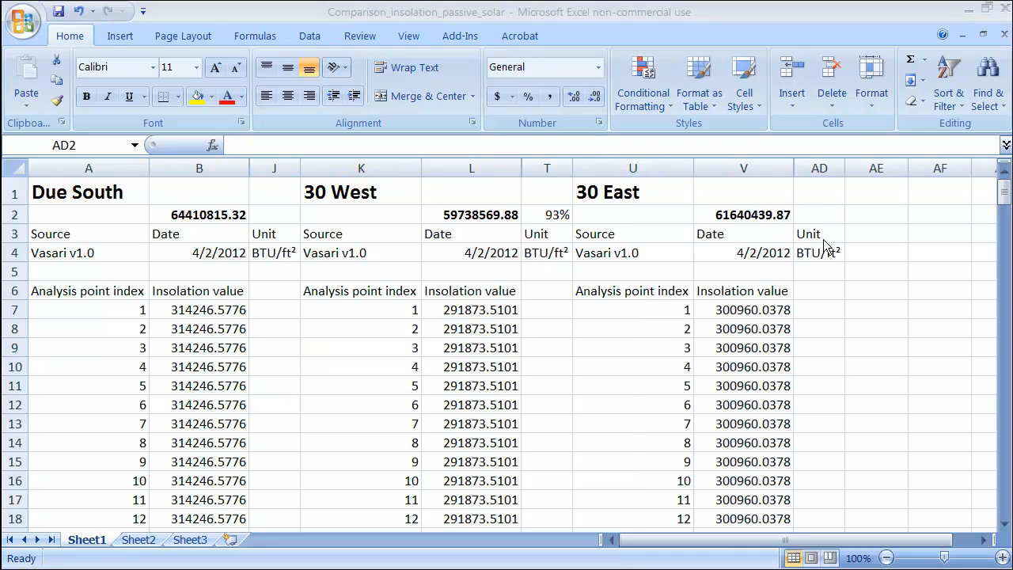
Paste the percentage formula beside the 30 East total as =V2/B2, showing 96%.
{"action": "left_click", "coordinate": [471, 214]}
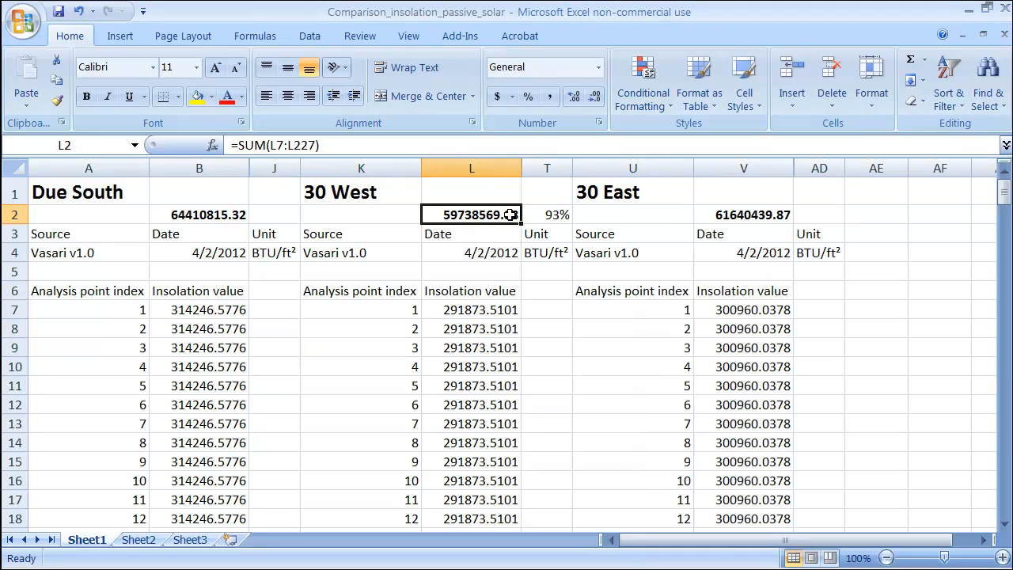
{"action": "left_click", "coordinate": [546, 214]}
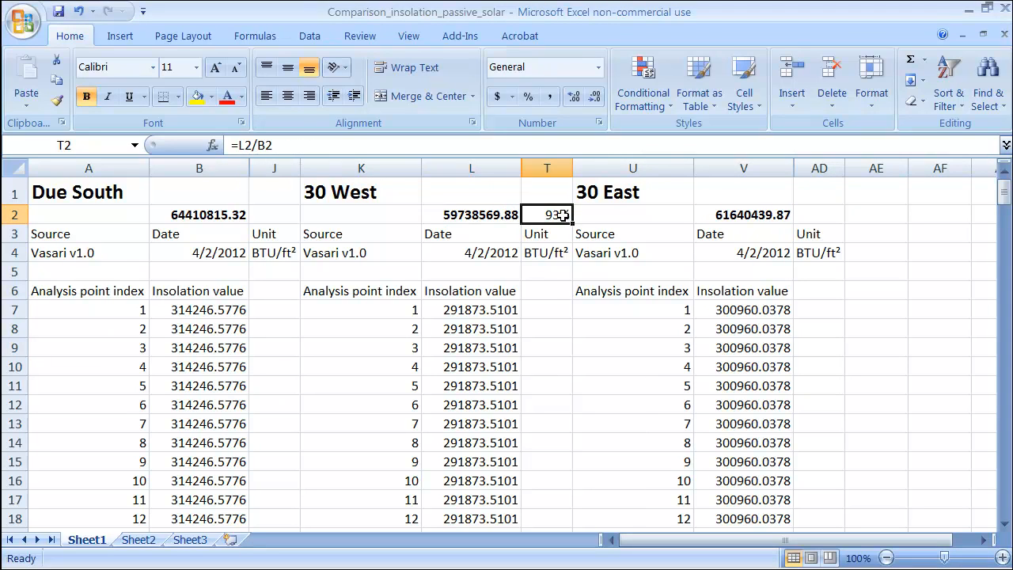
{"action": "right_click", "coordinate": [546, 215]}
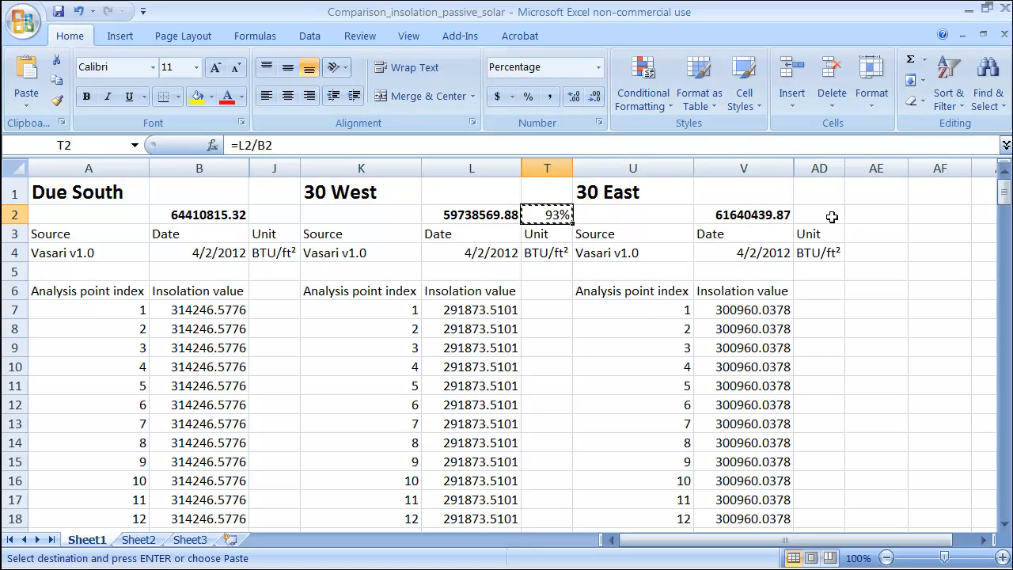
{"action": "right_click", "coordinate": [818, 214]}
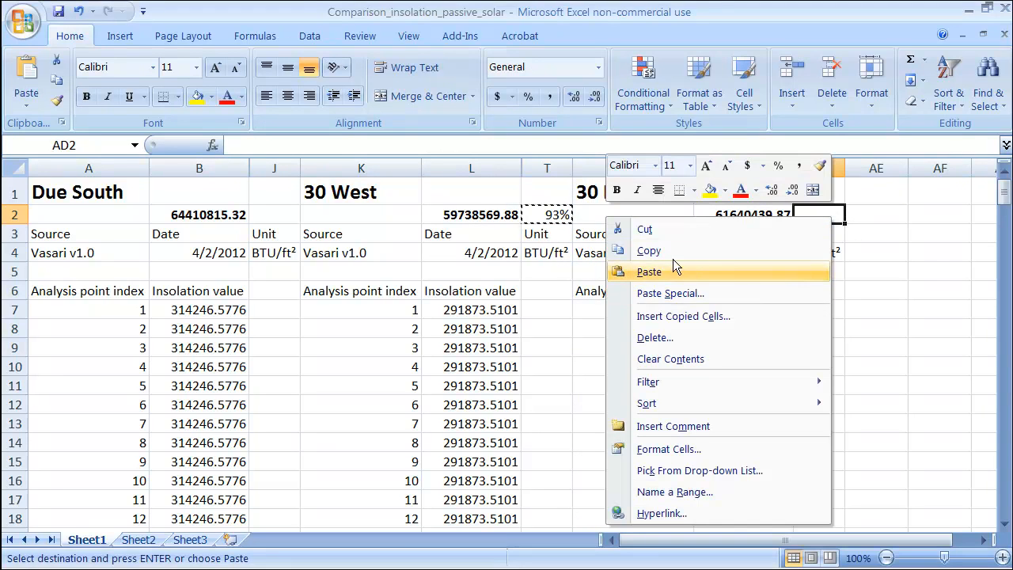
{"action": "left_click", "coordinate": [648, 272]}
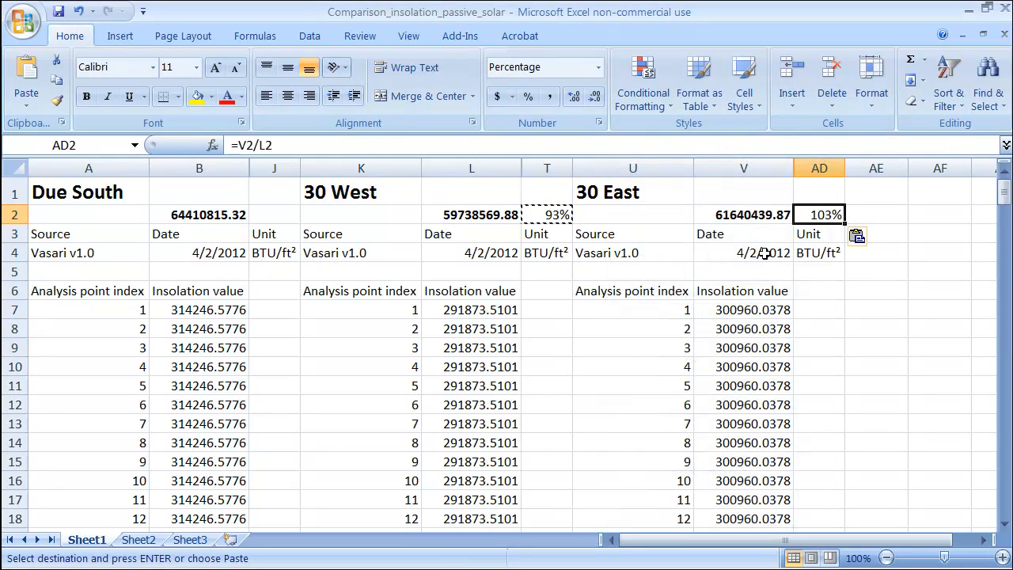
{"action": "mouse_move", "coordinate": [737, 214]}
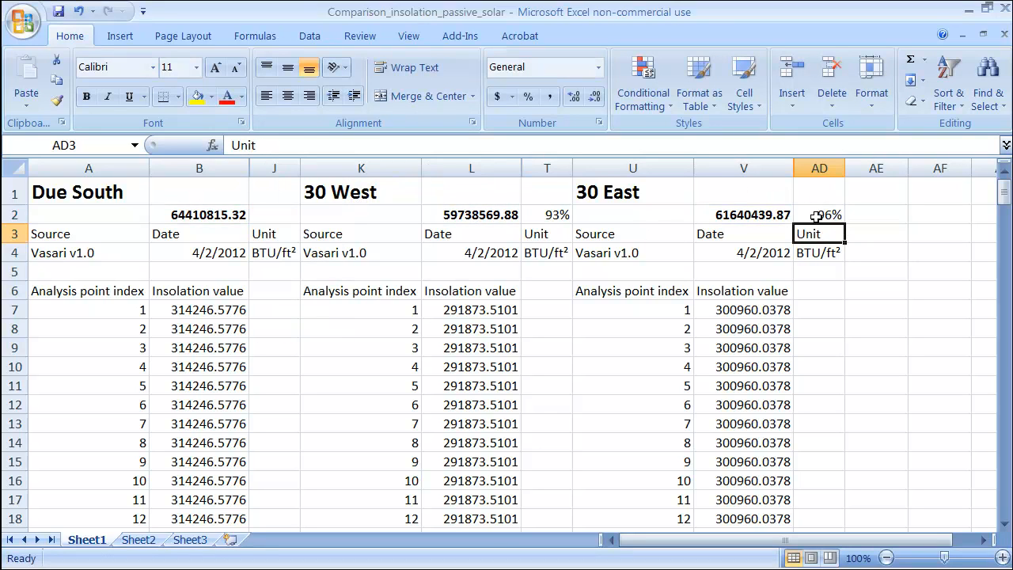
{"action": "left_click", "coordinate": [819, 214]}
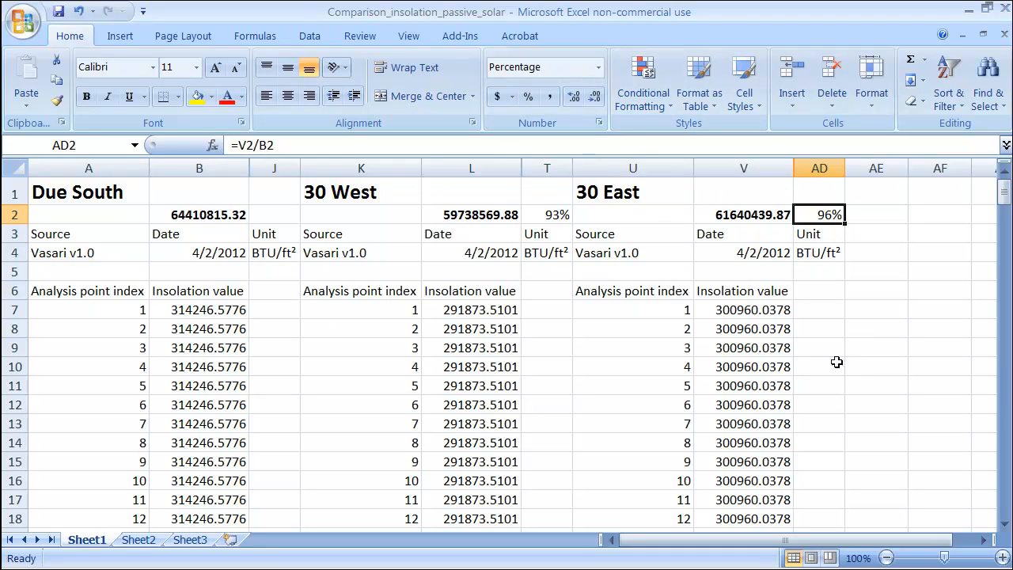
{"action": "mouse_move", "coordinate": [545, 296]}
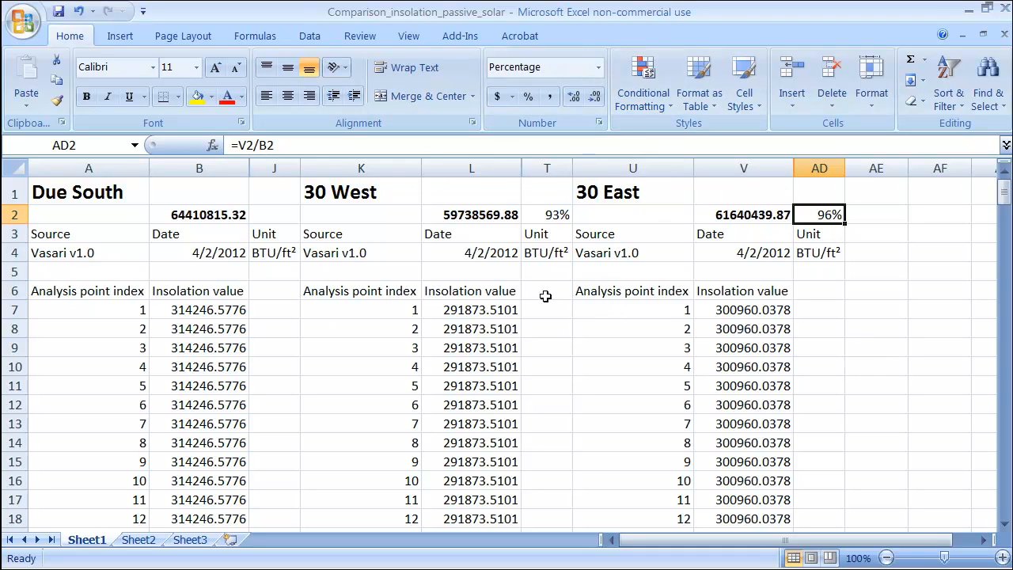
{"action": "mouse_move", "coordinate": [632, 209]}
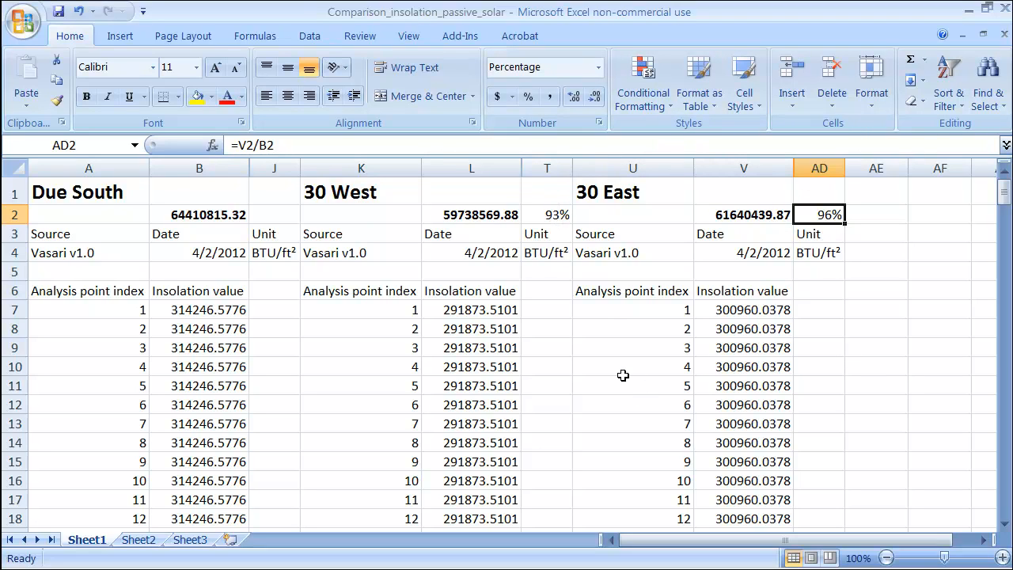
{"action": "left_click", "coordinate": [633, 367]}
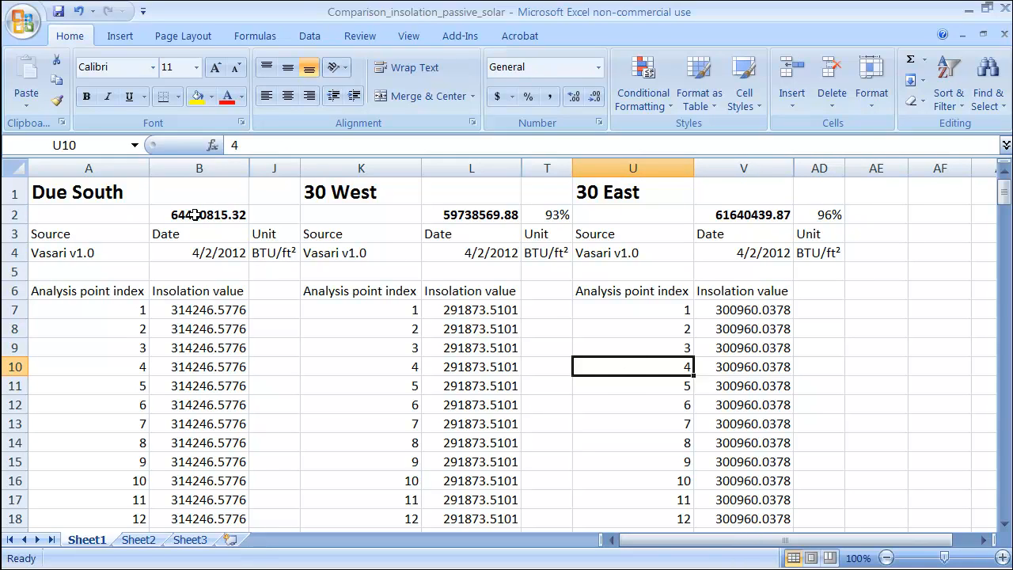
{"action": "mouse_move", "coordinate": [355, 385]}
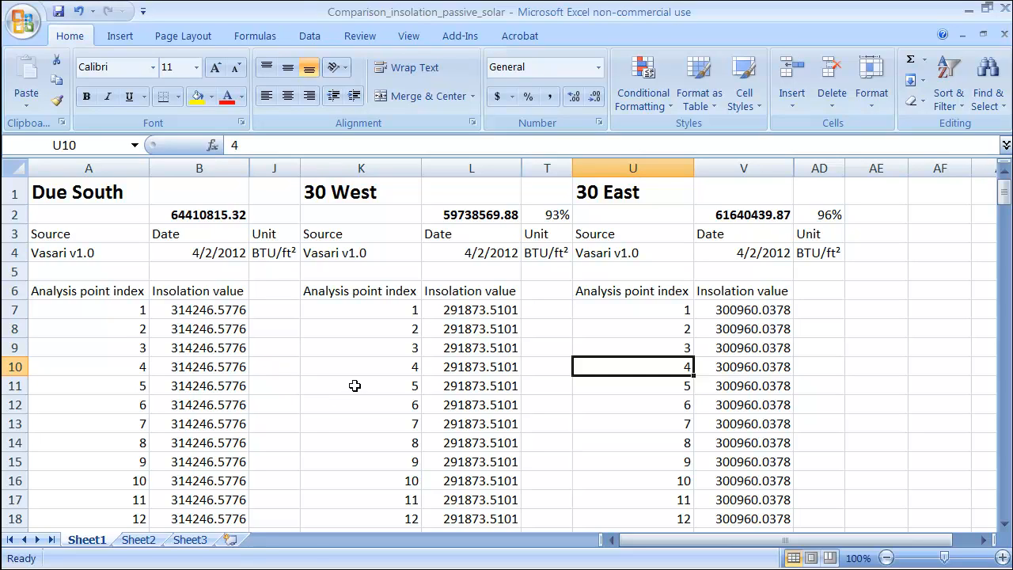